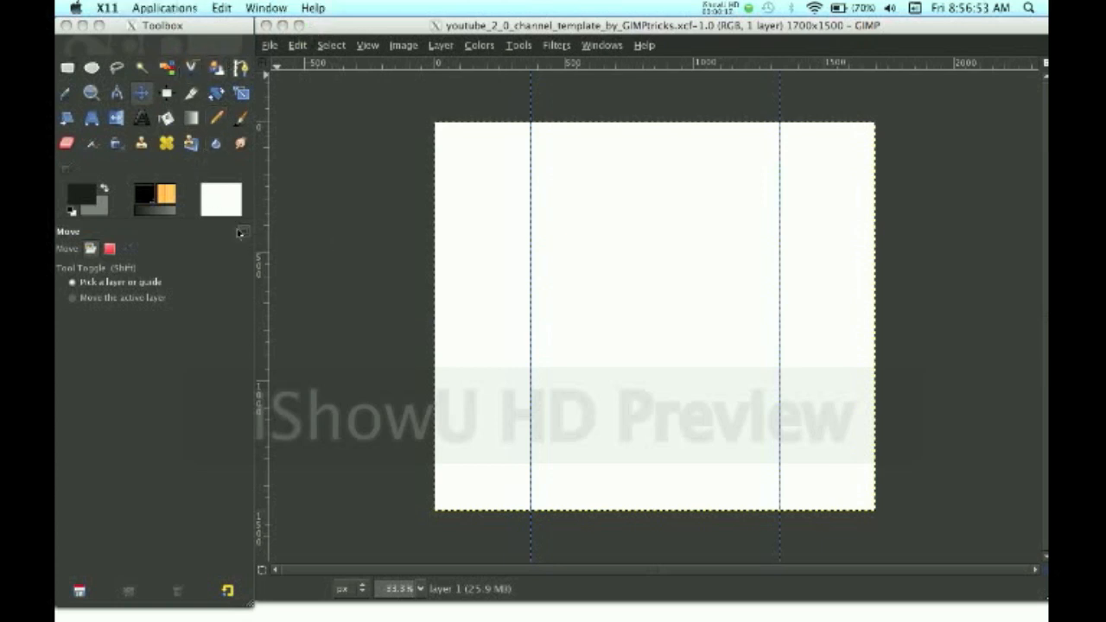
# Add a Layers tab to the Tool Options dock, listing the template's white layer.
pyautogui.click(242, 232)
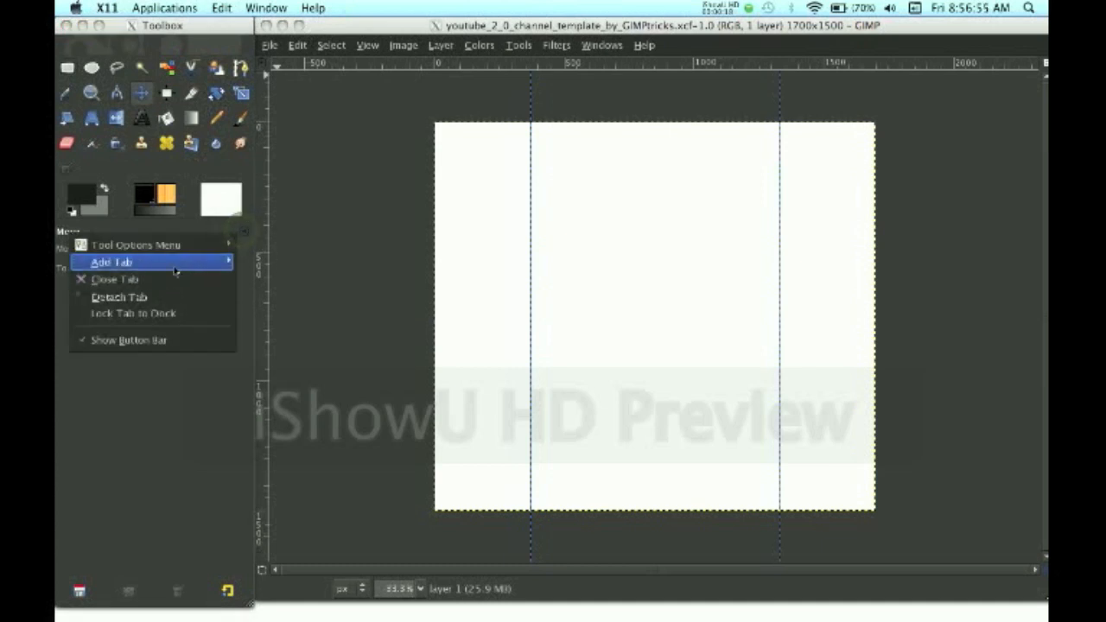
pyautogui.click(110, 262)
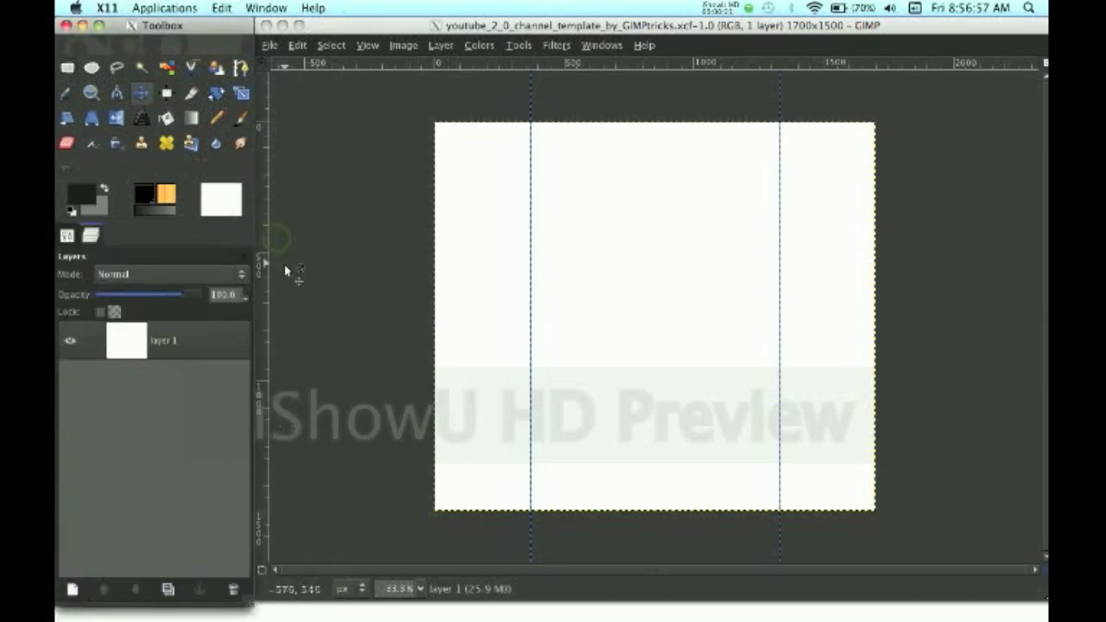
pyautogui.moveTo(319, 261)
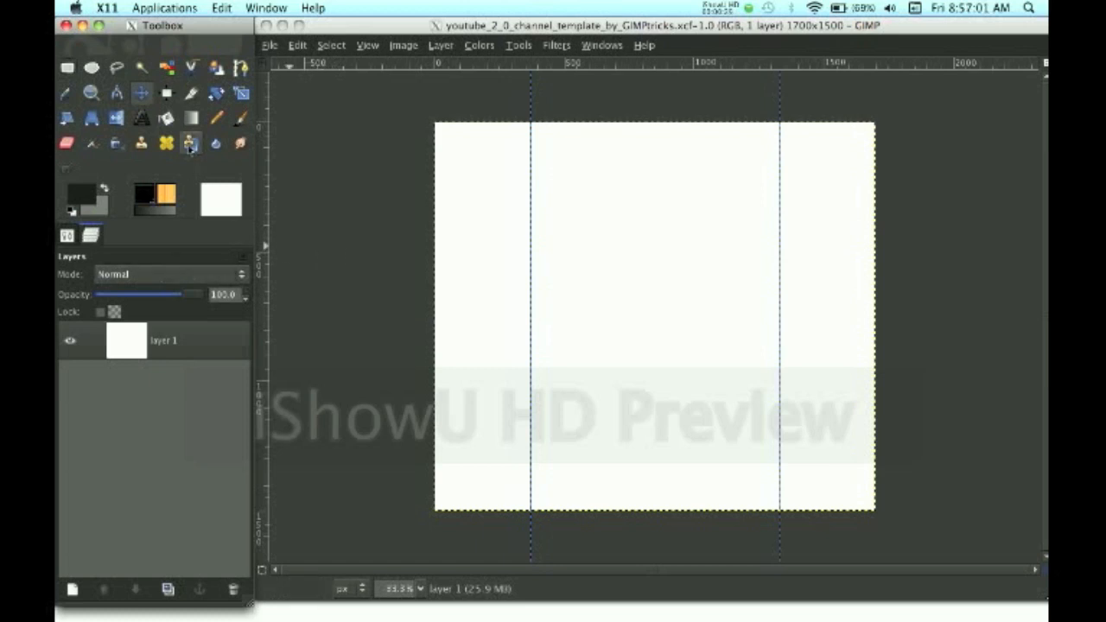
# Set red and dark red colours and drag a radial gradient outward from the canvas centre.
pyautogui.click(190, 118)
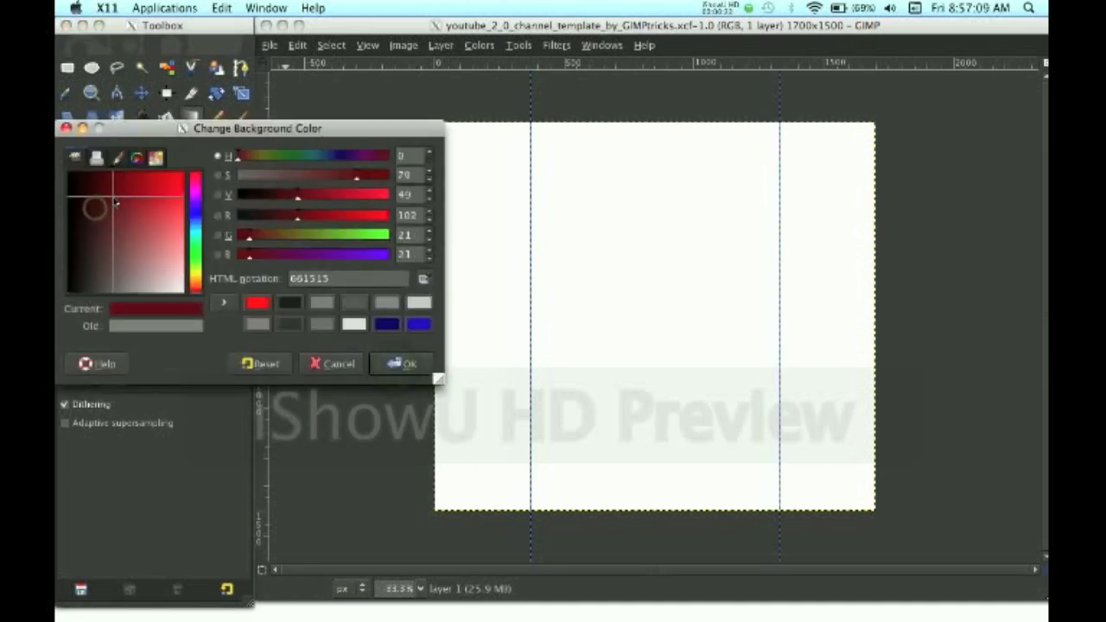
pyautogui.click(408, 363)
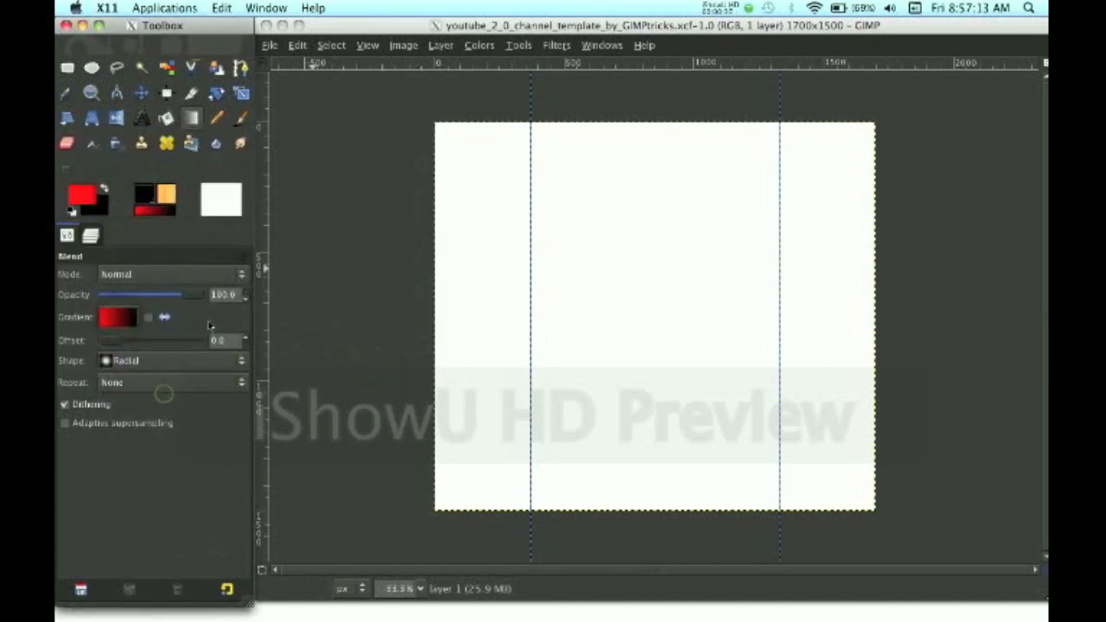
pyautogui.moveTo(652, 341)
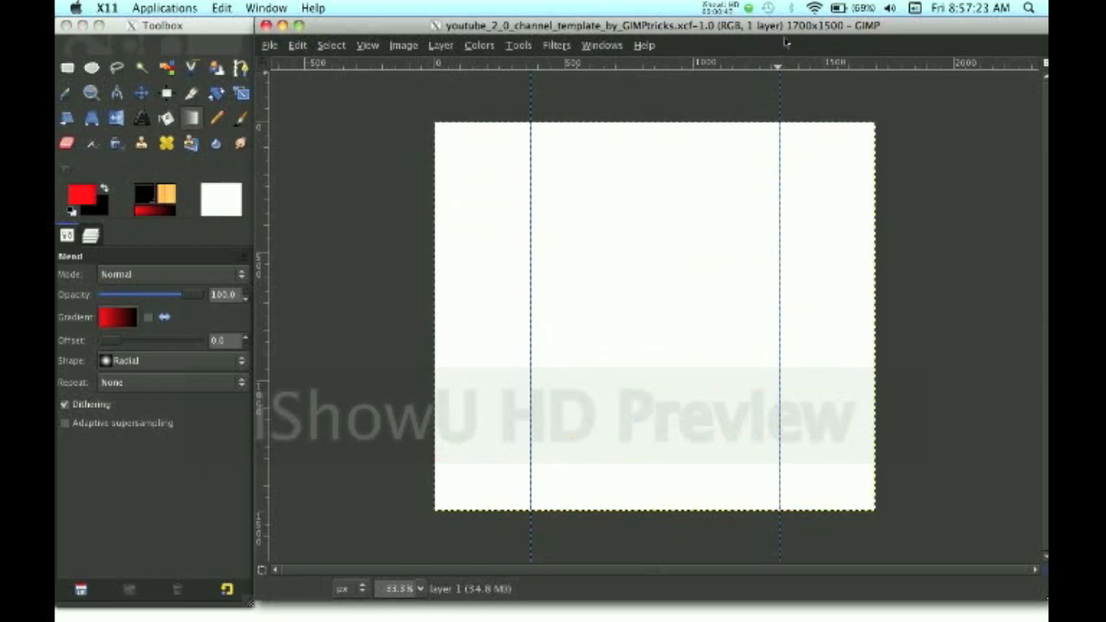
pyautogui.moveTo(606, 166)
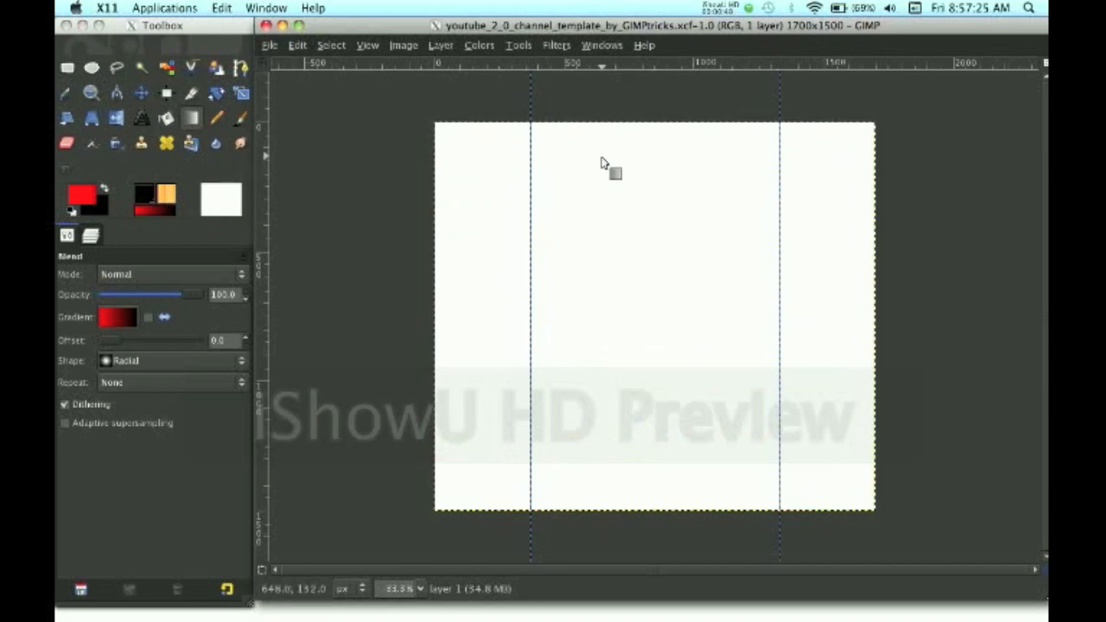
pyautogui.moveTo(592, 164)
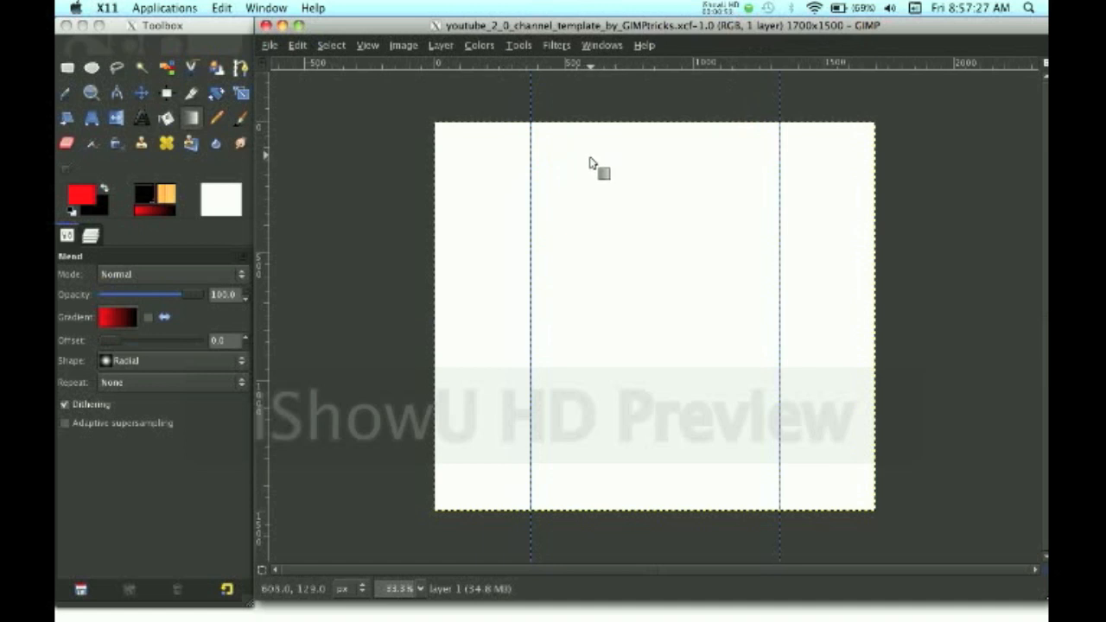
pyautogui.moveTo(655, 163)
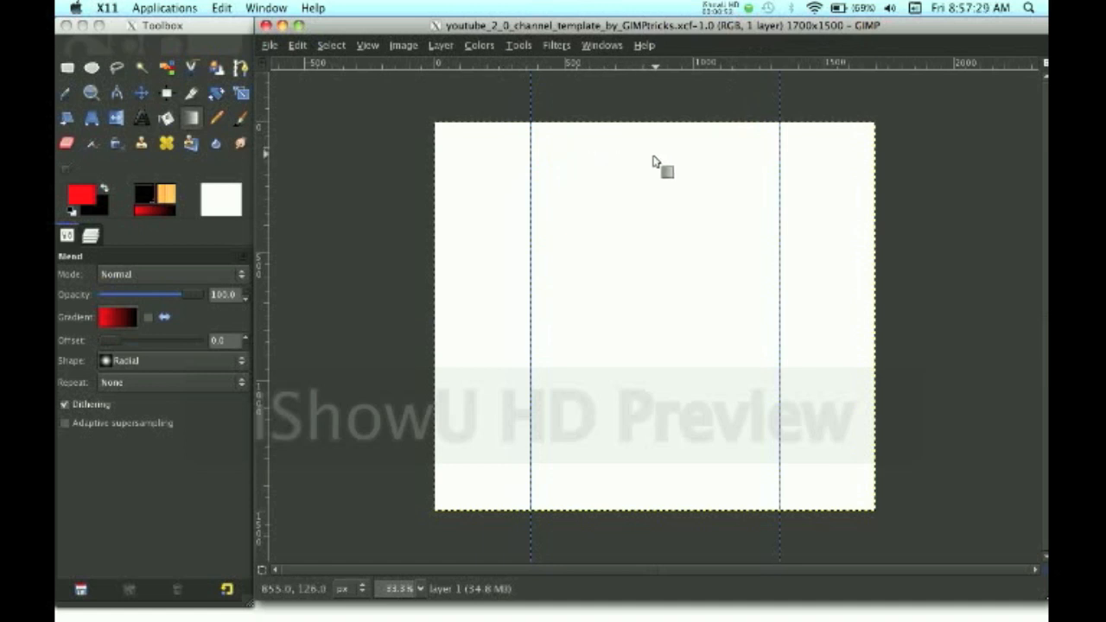
pyautogui.moveTo(655, 207)
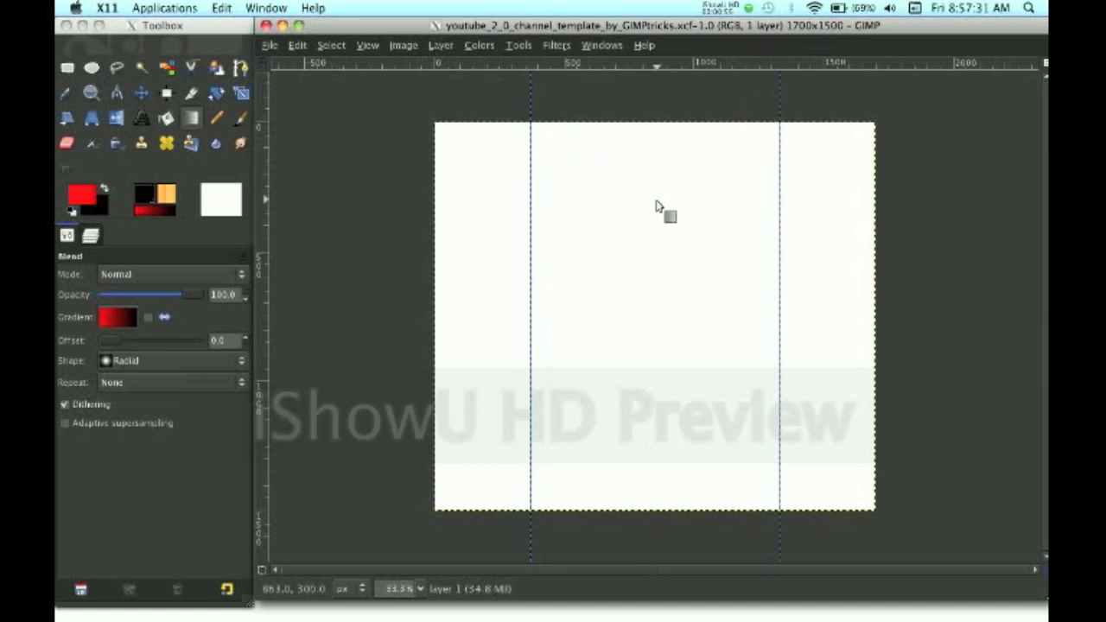
pyautogui.moveTo(657, 259)
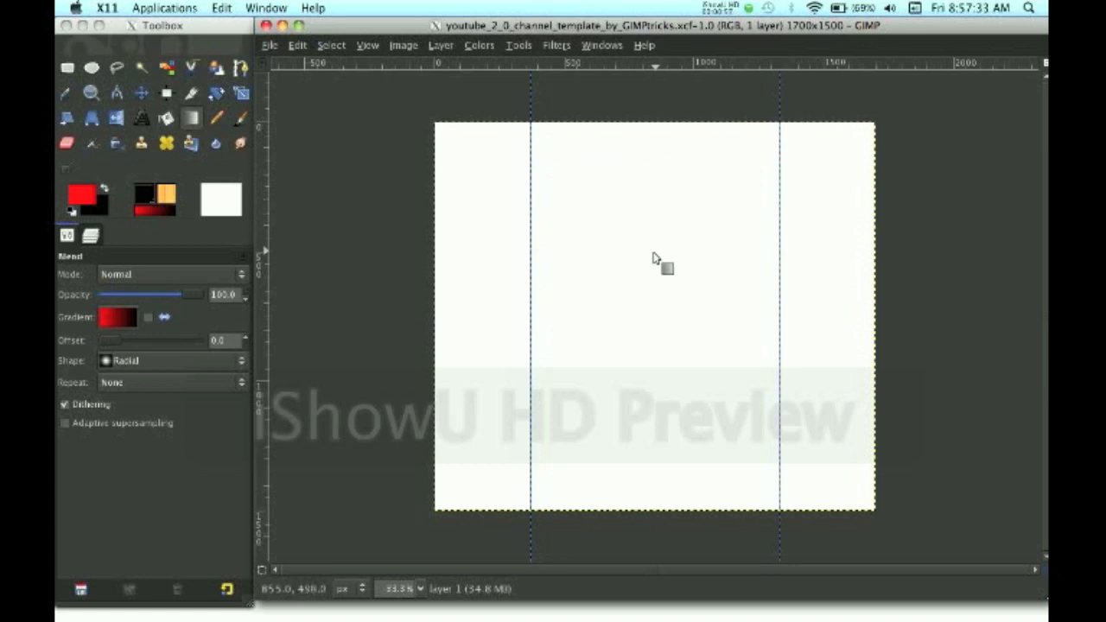
pyautogui.moveTo(658, 302)
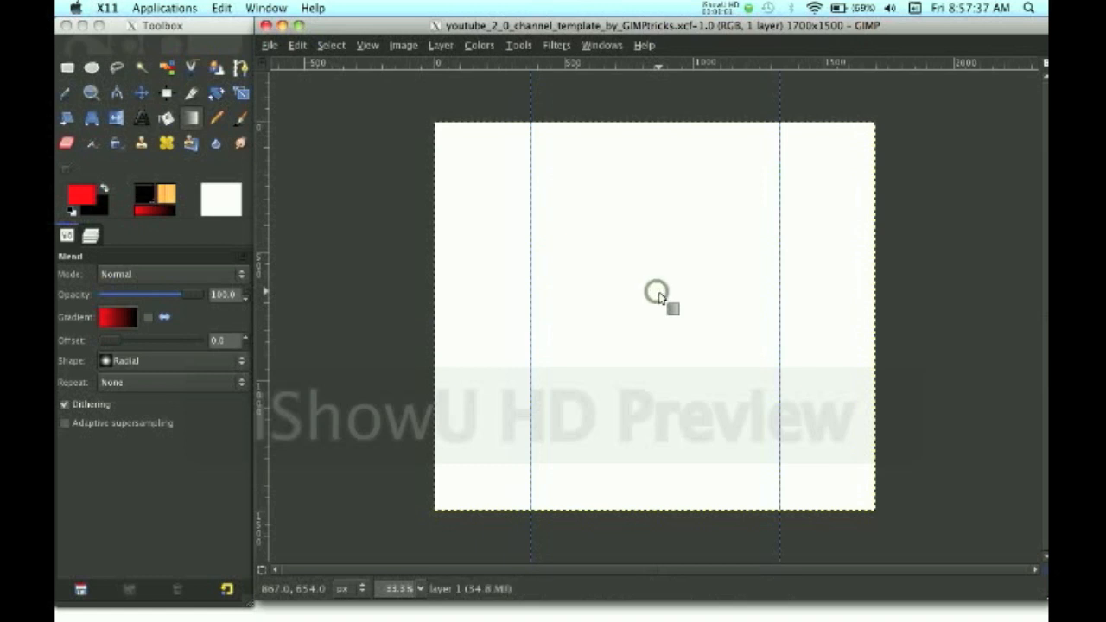
pyautogui.moveTo(467, 151); pyautogui.dragTo(653, 292)
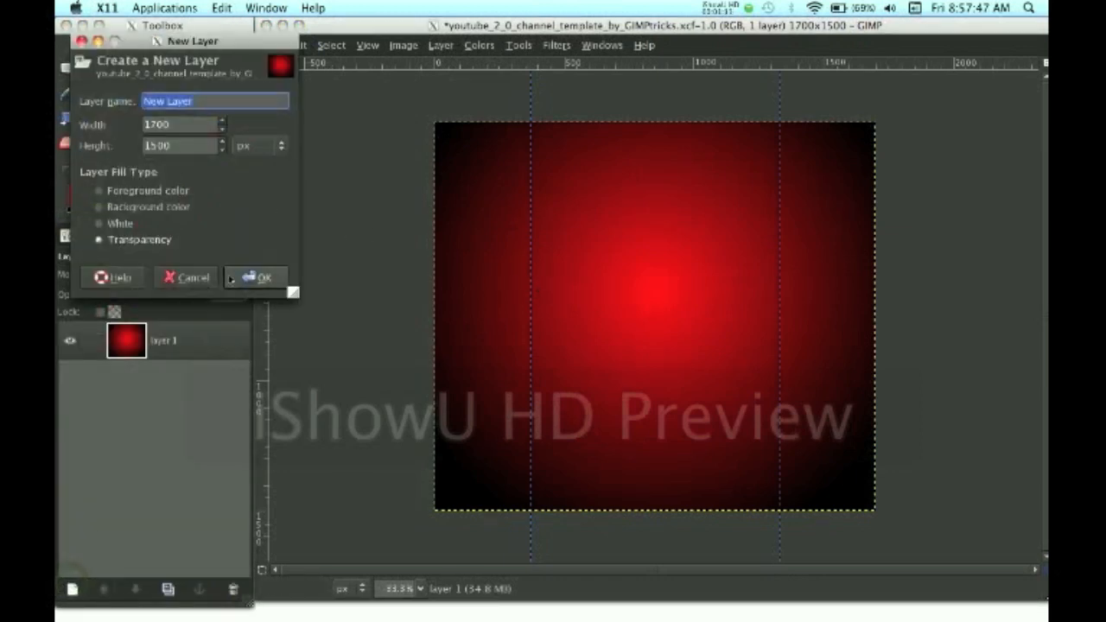
# Add a transparent New Layer above the gradient and switch to the Text tool.
pyautogui.click(257, 277)
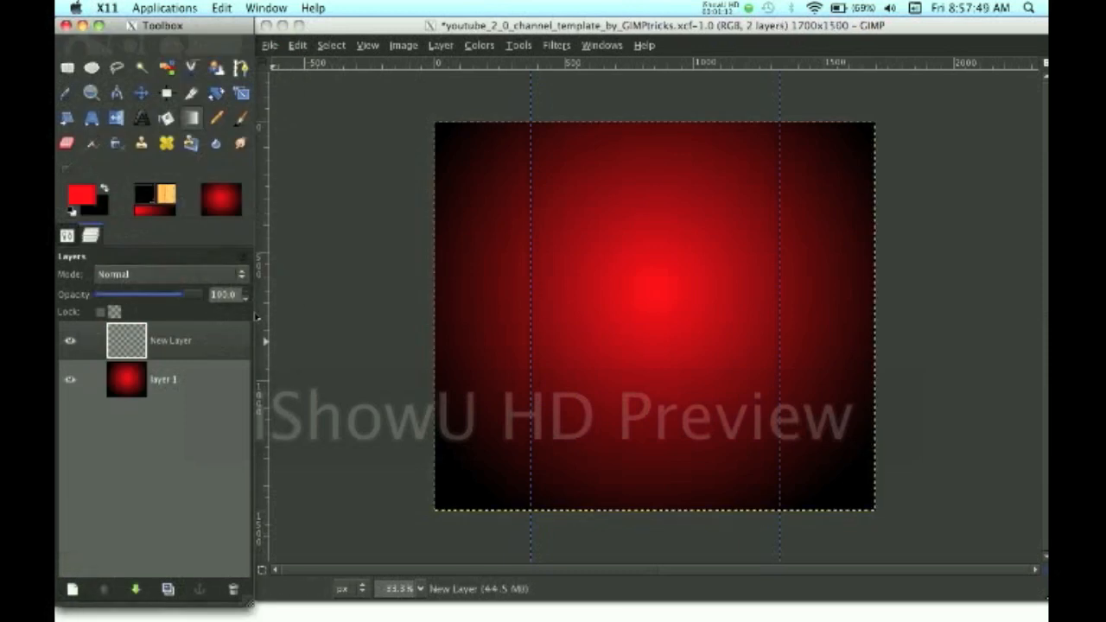
pyautogui.click(141, 118)
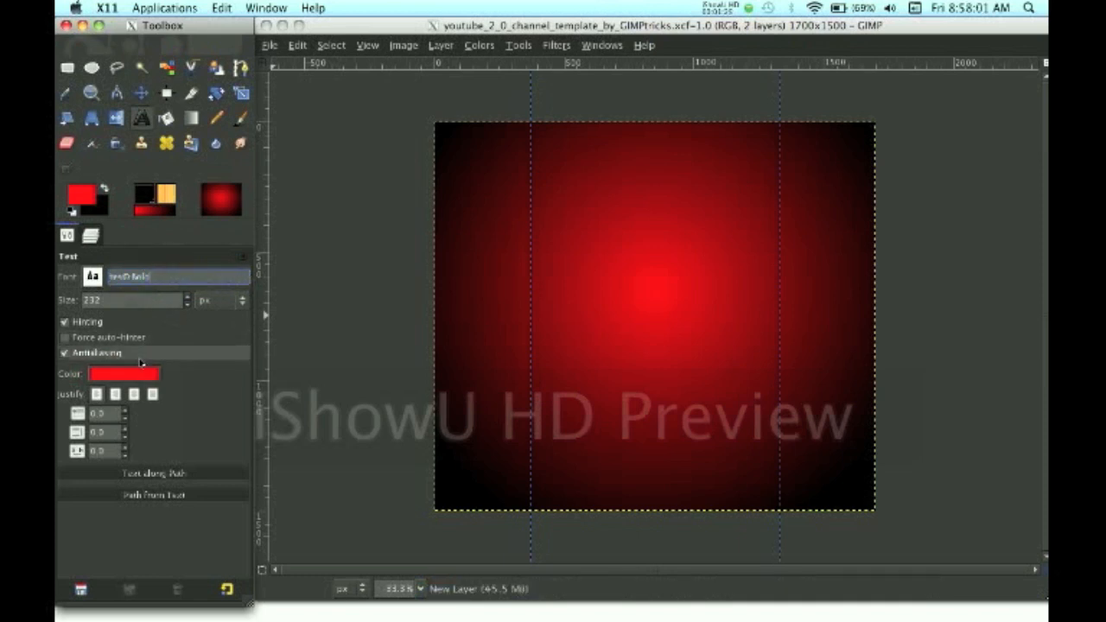
# Type 'Chrisanthony' in a text box drawn across the middle of the canvas.
pyautogui.click(124, 373)
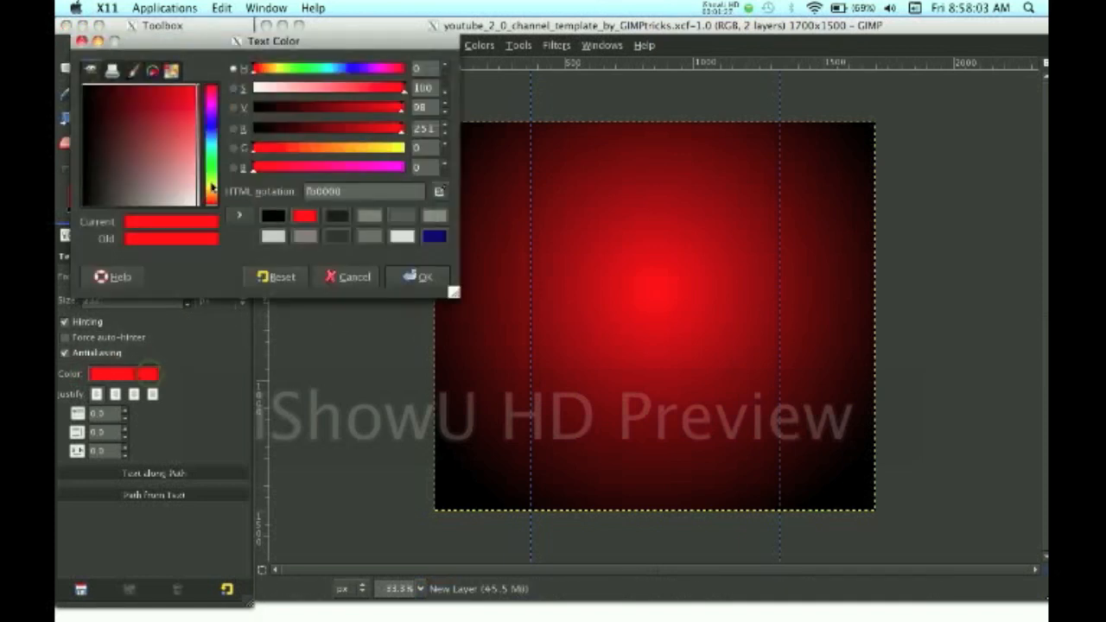
pyautogui.click(417, 276)
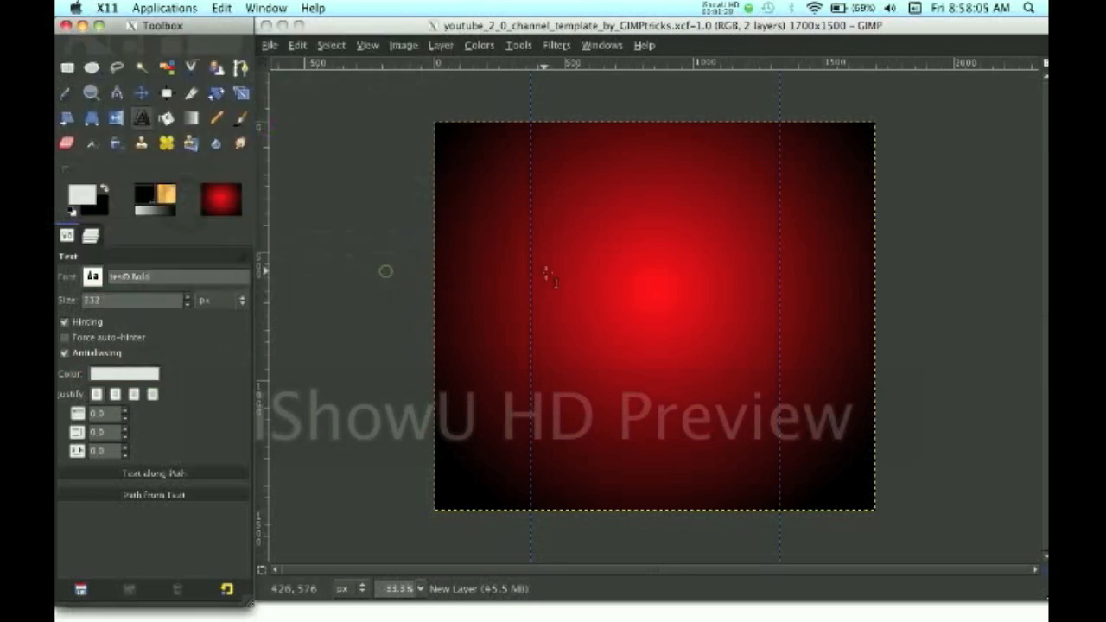
pyautogui.moveTo(531, 272); pyautogui.dragTo(873, 402)
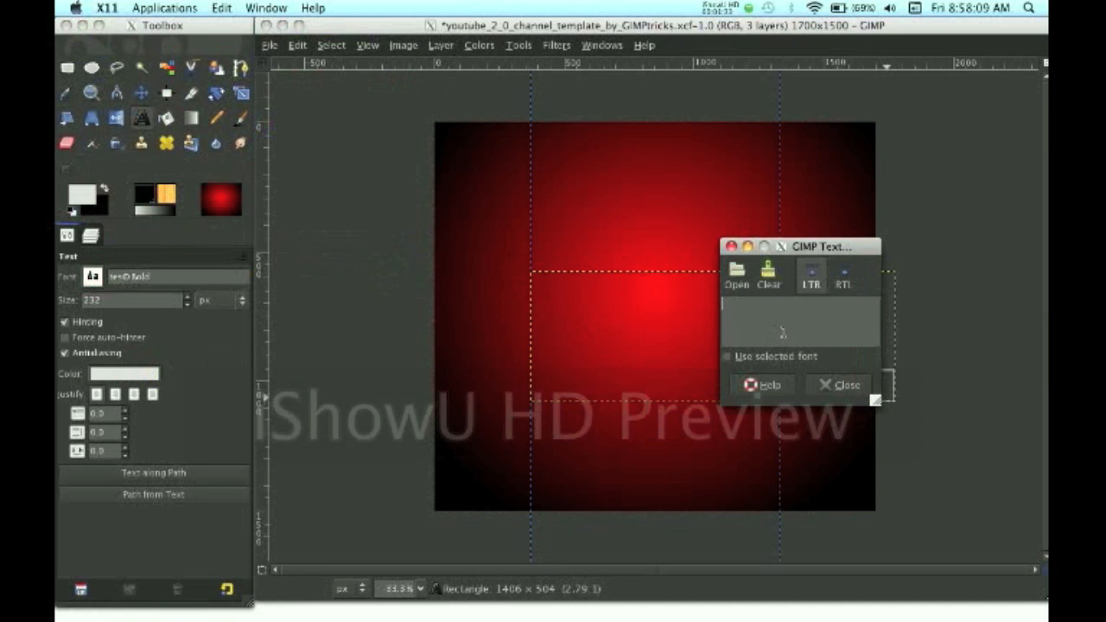
pyautogui.moveTo(768, 326)
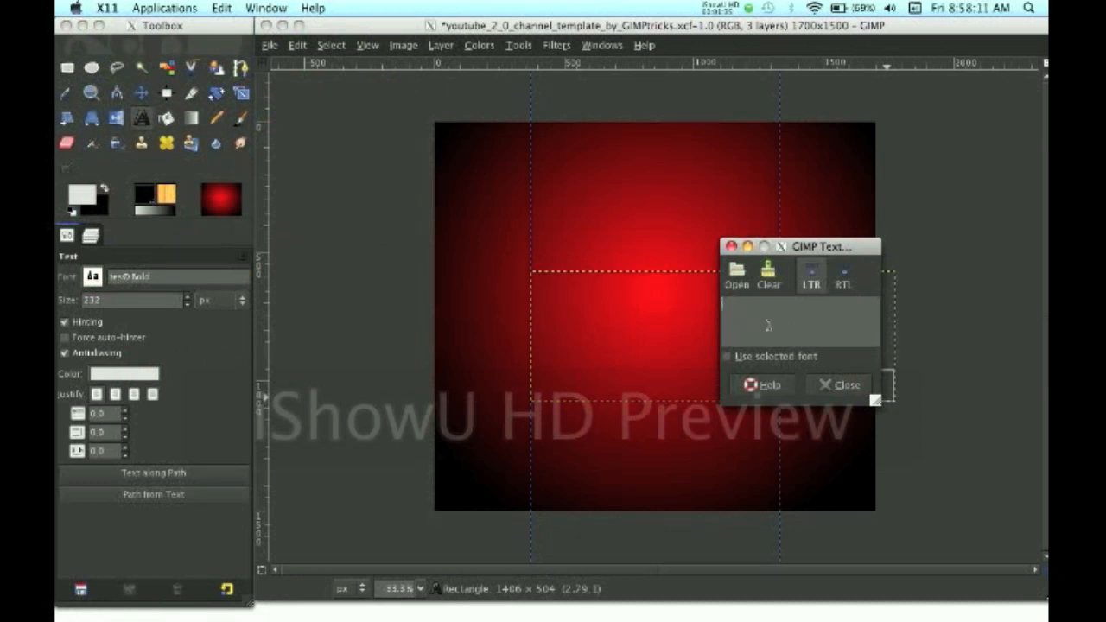
pyautogui.write('Chri')
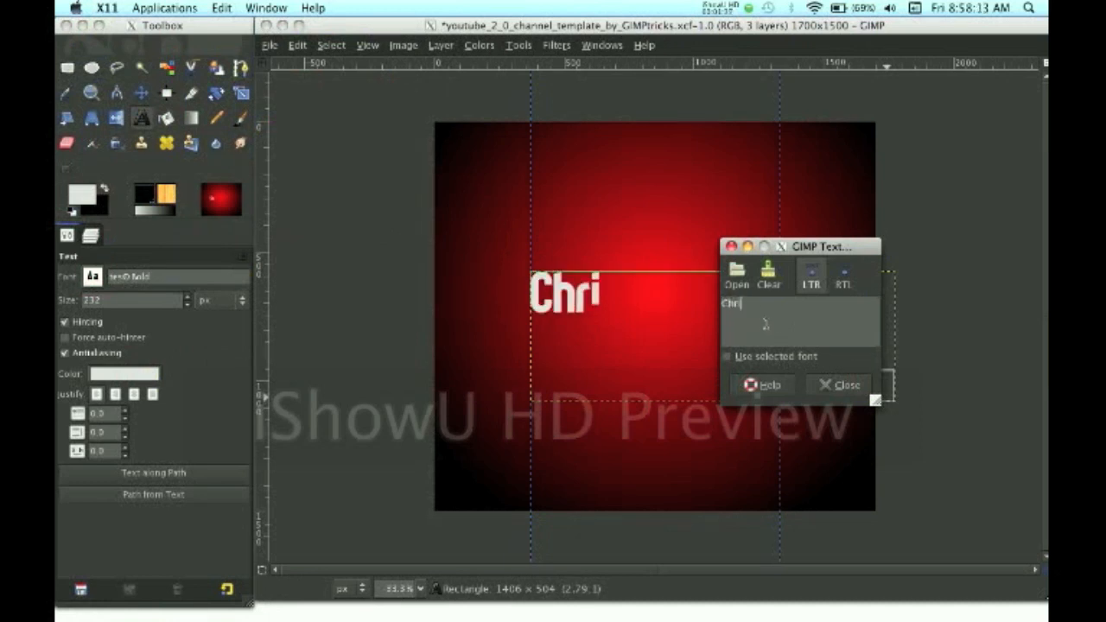
pyautogui.write('sant')
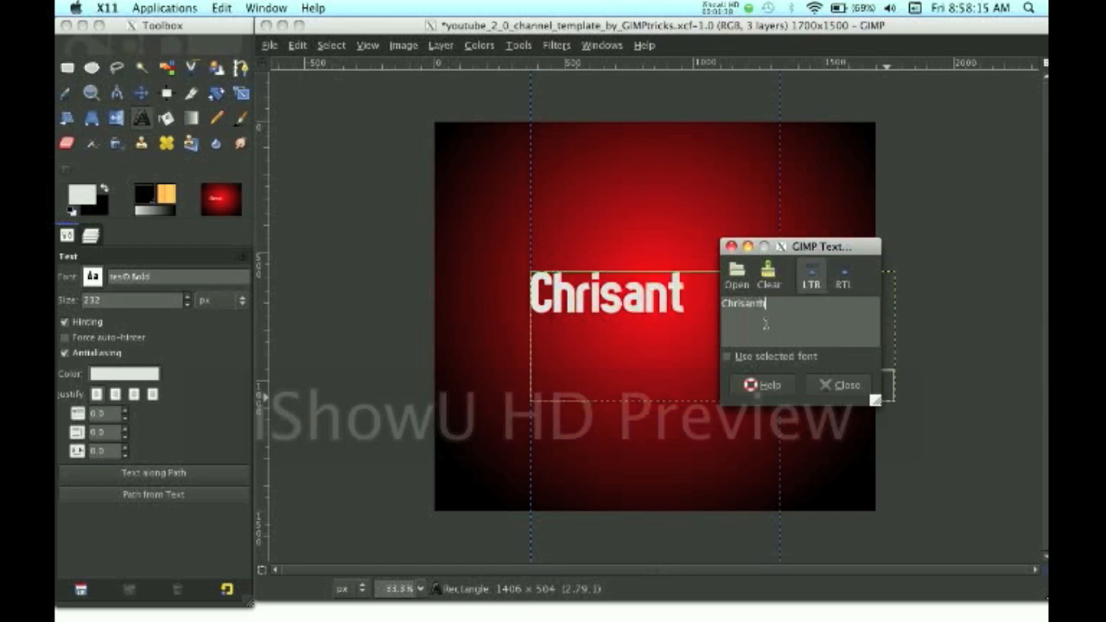
pyautogui.write('hony')
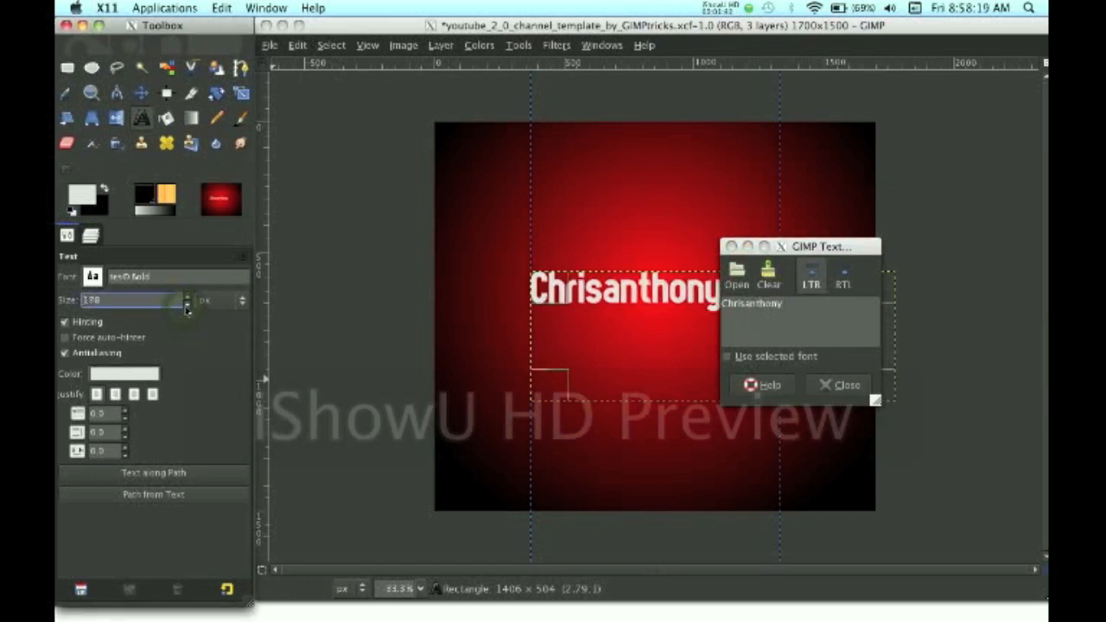
# Reduce the text size and recolour it light gray (ababab).
pyautogui.click(186, 299)
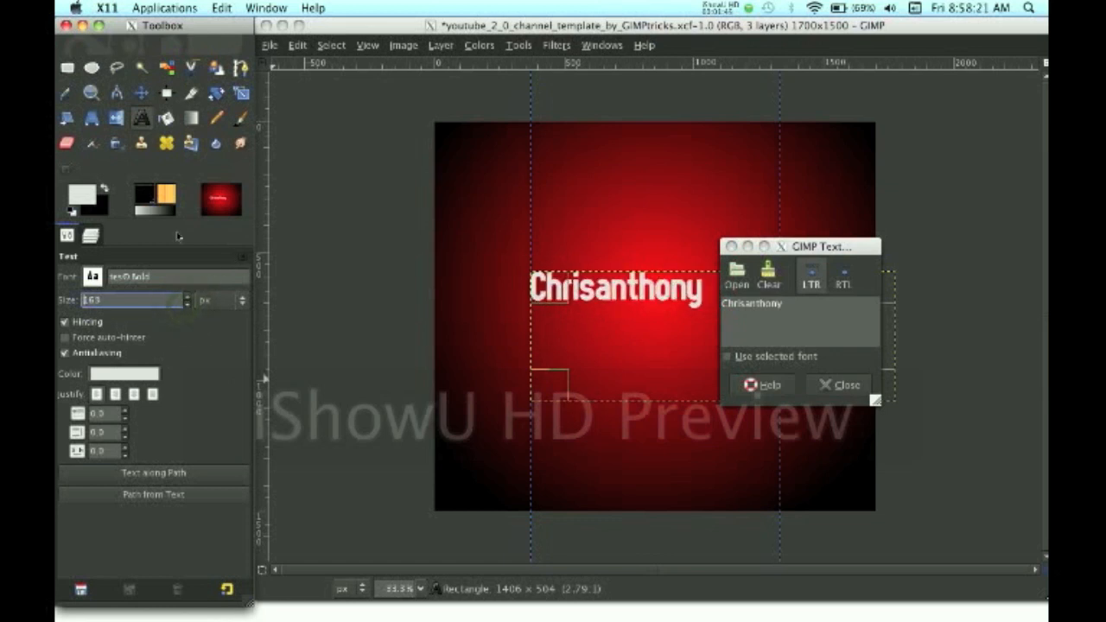
pyautogui.click(126, 373)
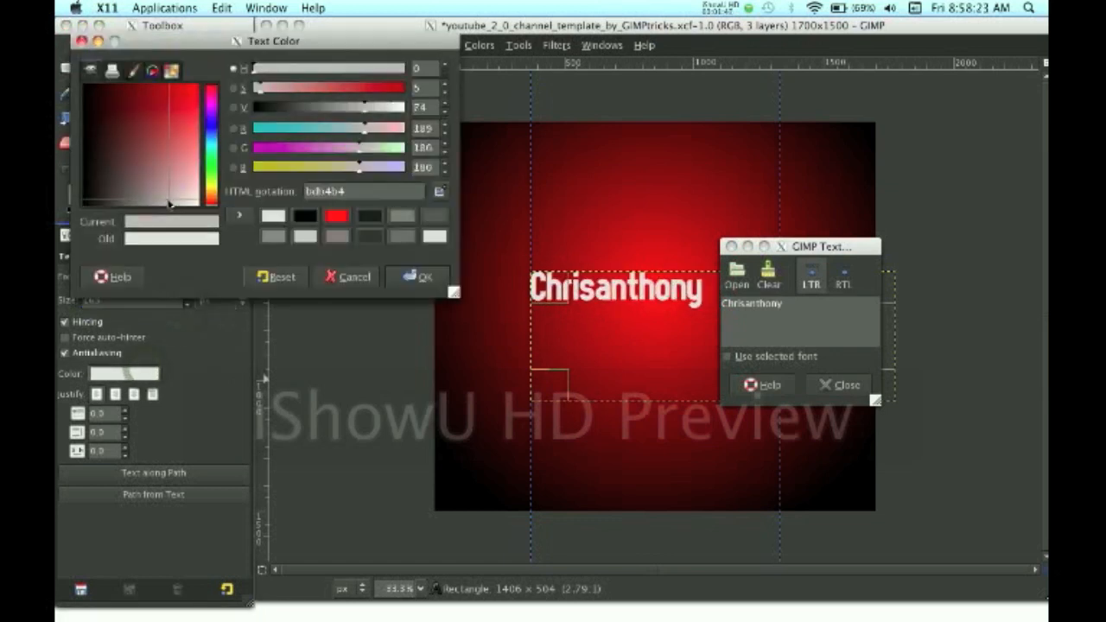
pyautogui.click(169, 203)
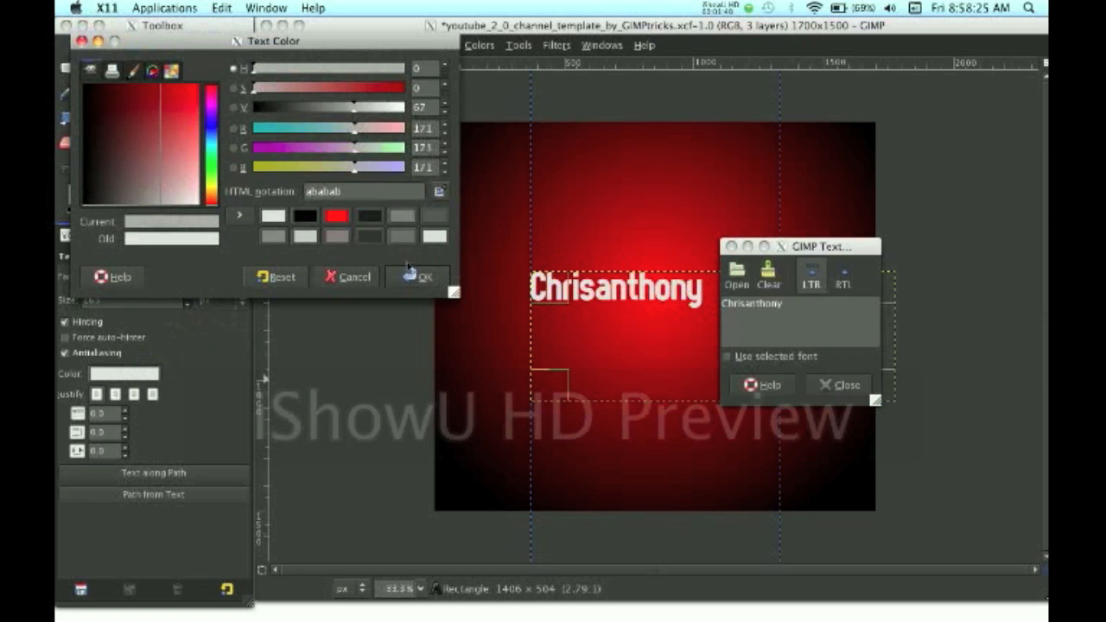
pyautogui.click(418, 277)
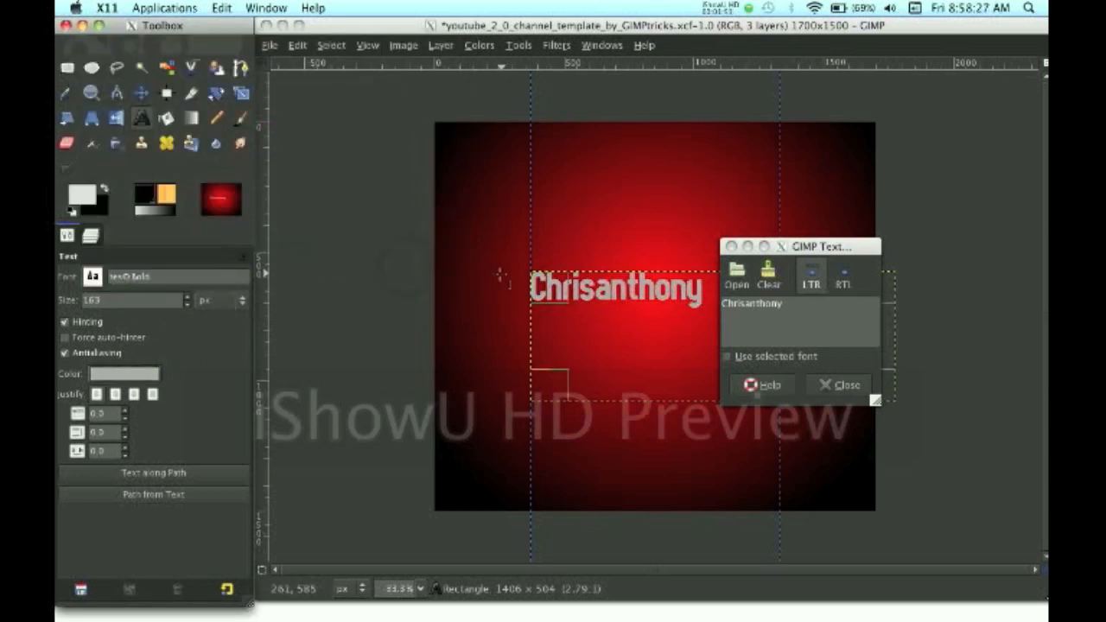
# Select the Blend tool with background colour 878787 and a Linear shape.
pyautogui.click(842, 385)
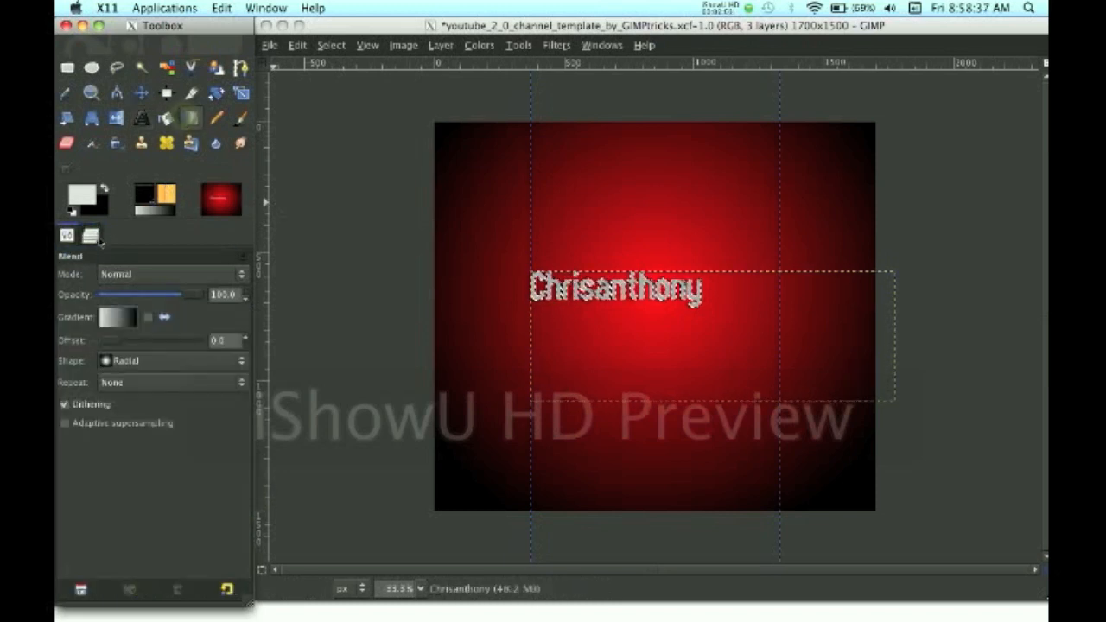
pyautogui.click(74, 211)
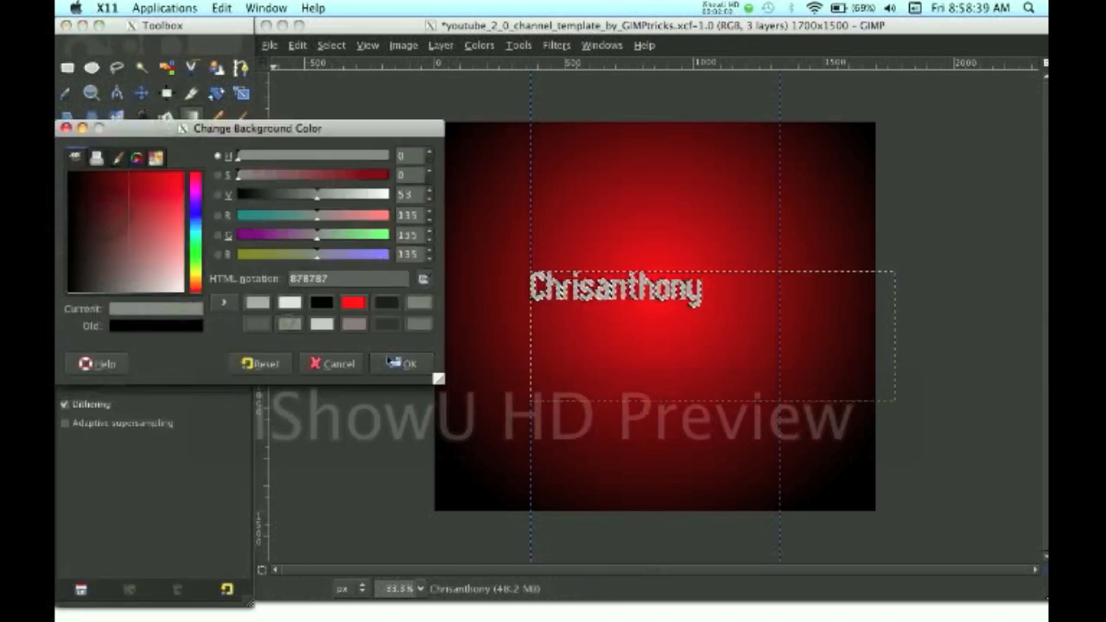
pyautogui.click(409, 363)
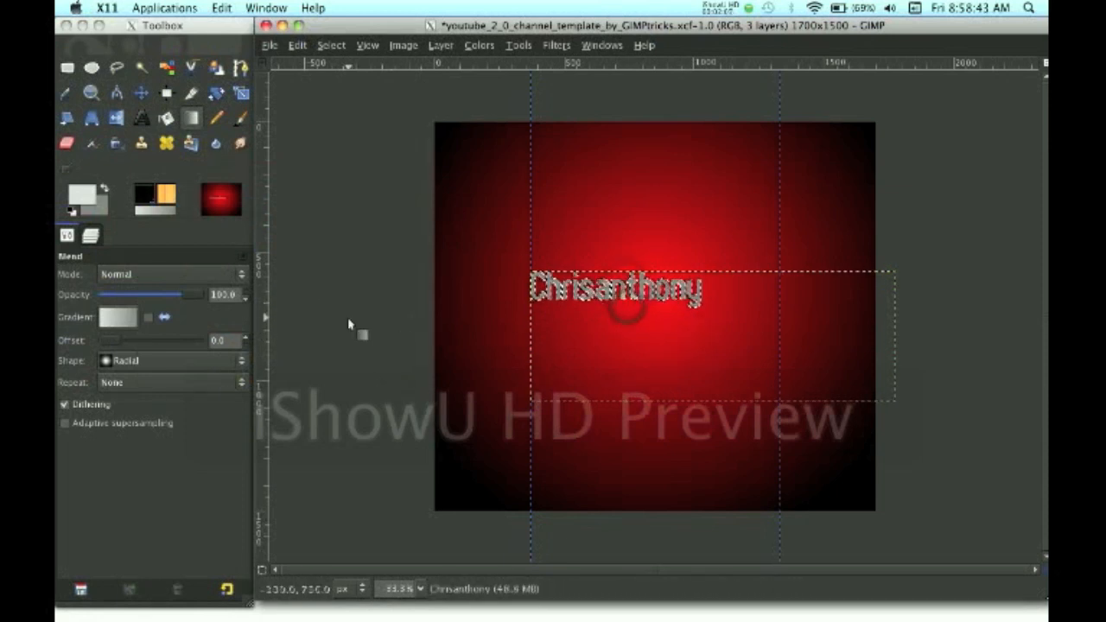
pyautogui.click(169, 360)
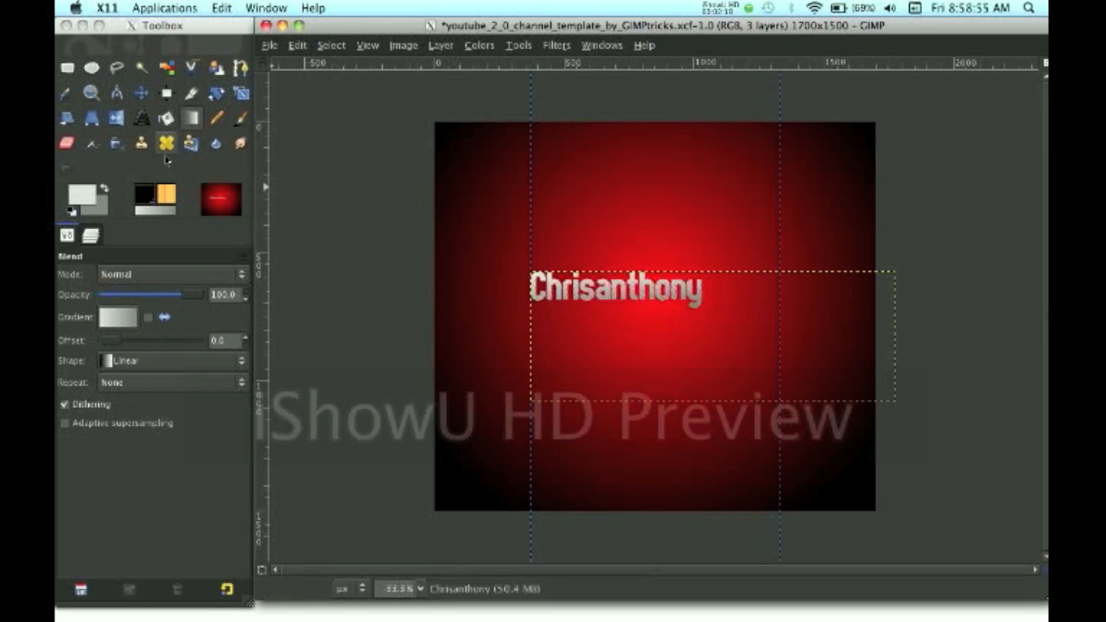
# Drag the Chrisanthony text upward with the Move tool, above the red centre.
pyautogui.click(141, 93)
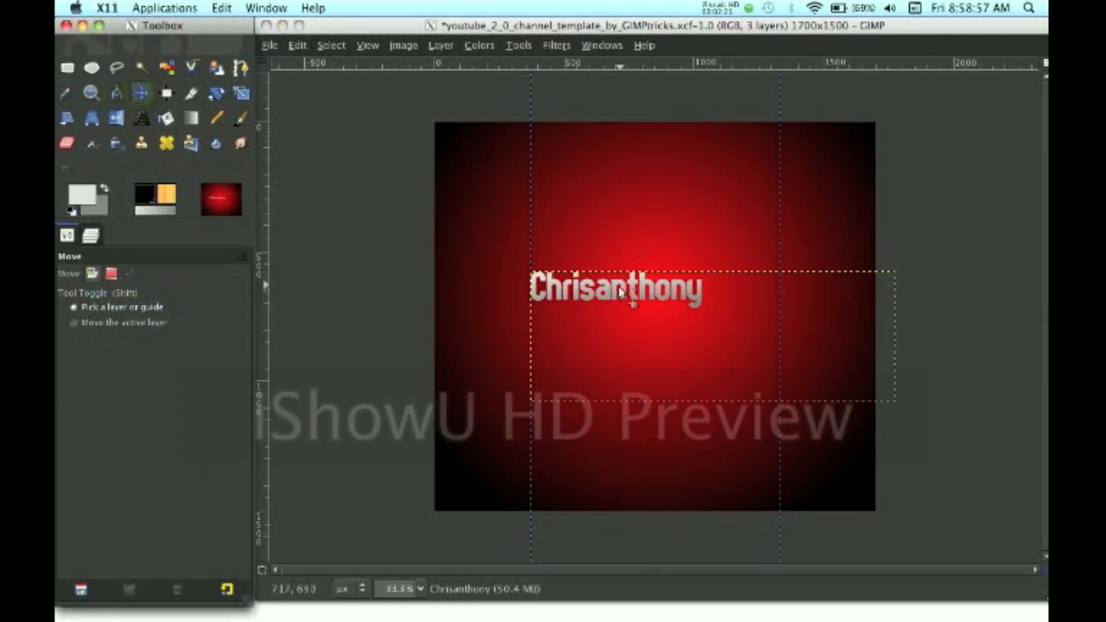
pyautogui.moveTo(618, 290); pyautogui.dragTo(588, 259)
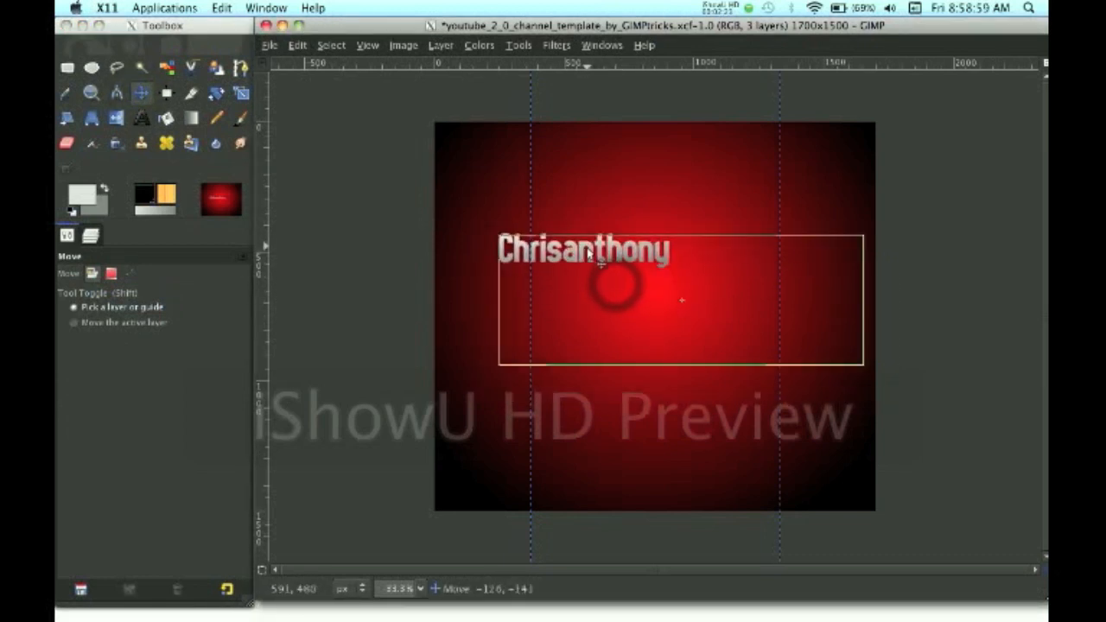
pyautogui.moveTo(588, 259); pyautogui.dragTo(648, 251)
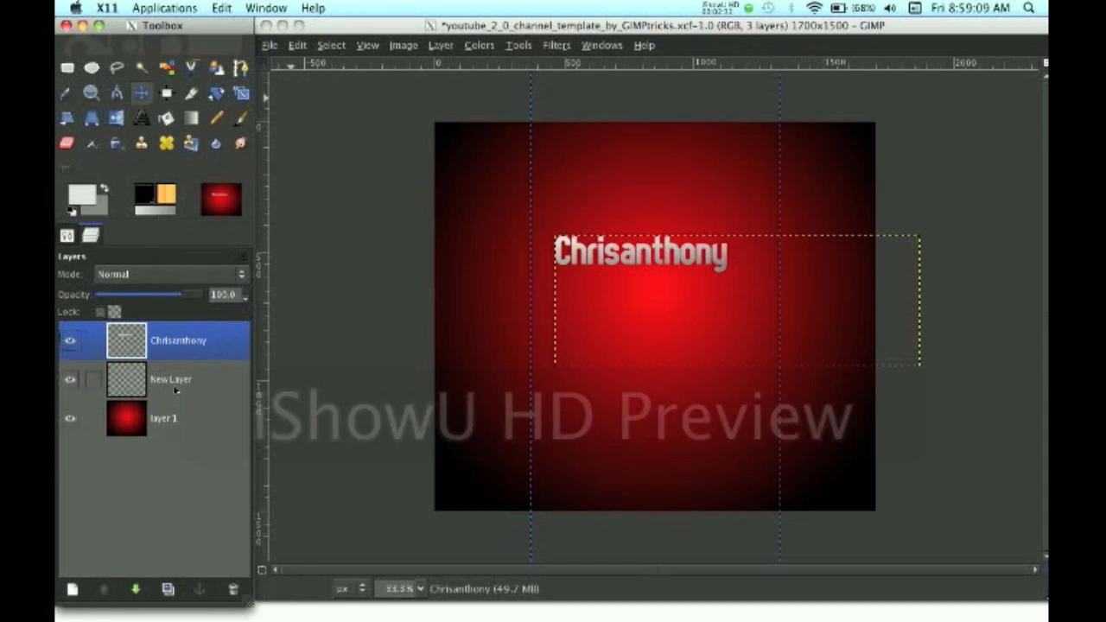
# On New Layer, open Filters > Light and Shadow > Gradient Flare and pick Classic.
pyautogui.click(171, 378)
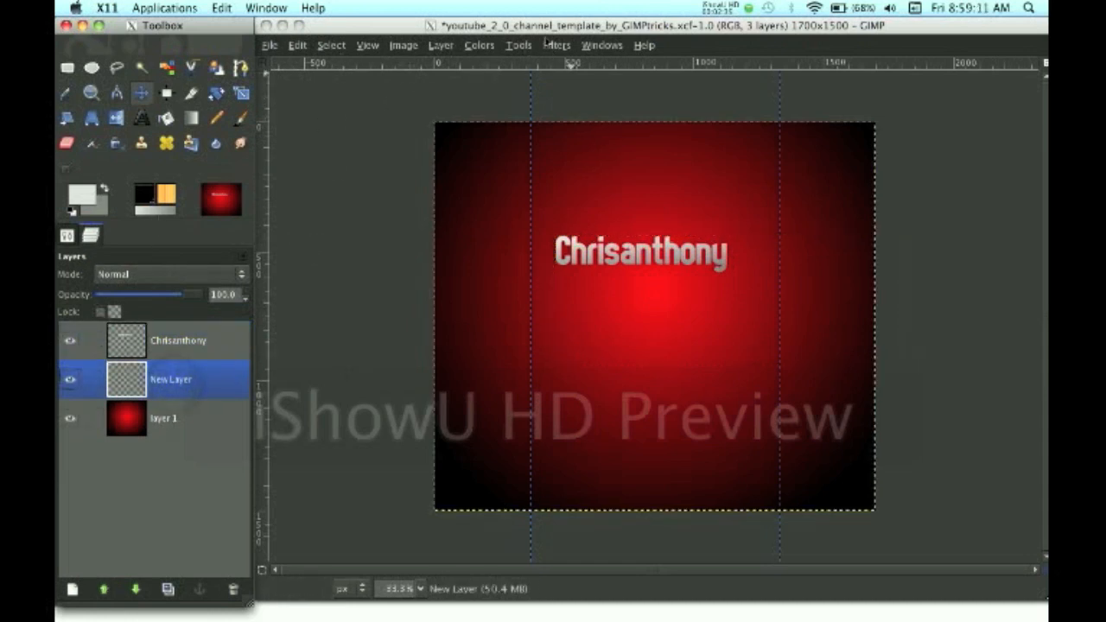
pyautogui.click(557, 45)
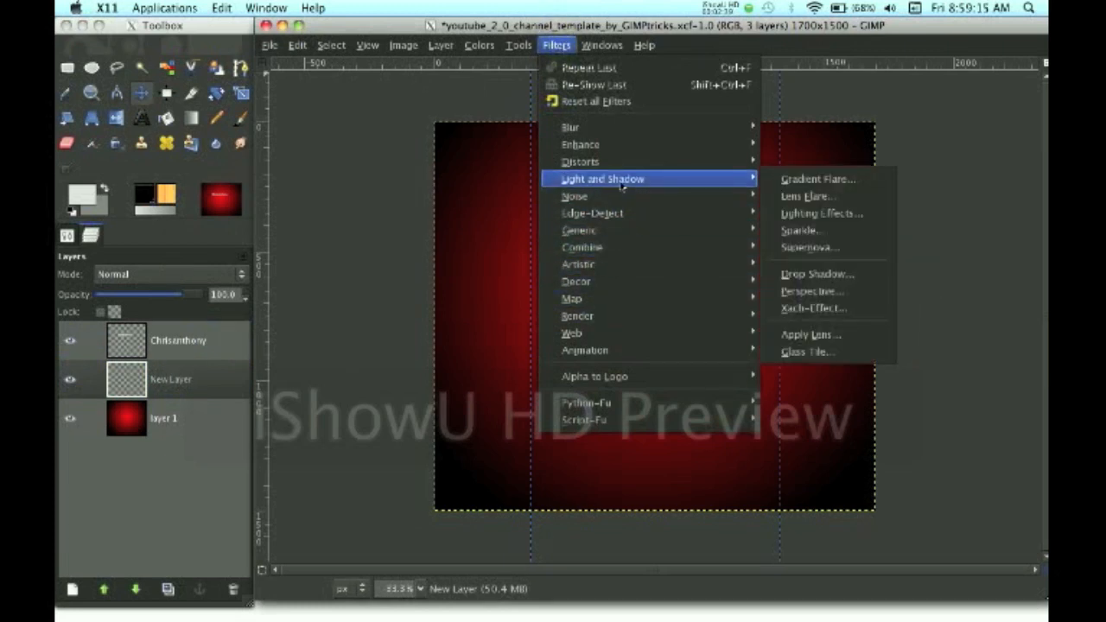
pyautogui.moveTo(800, 230)
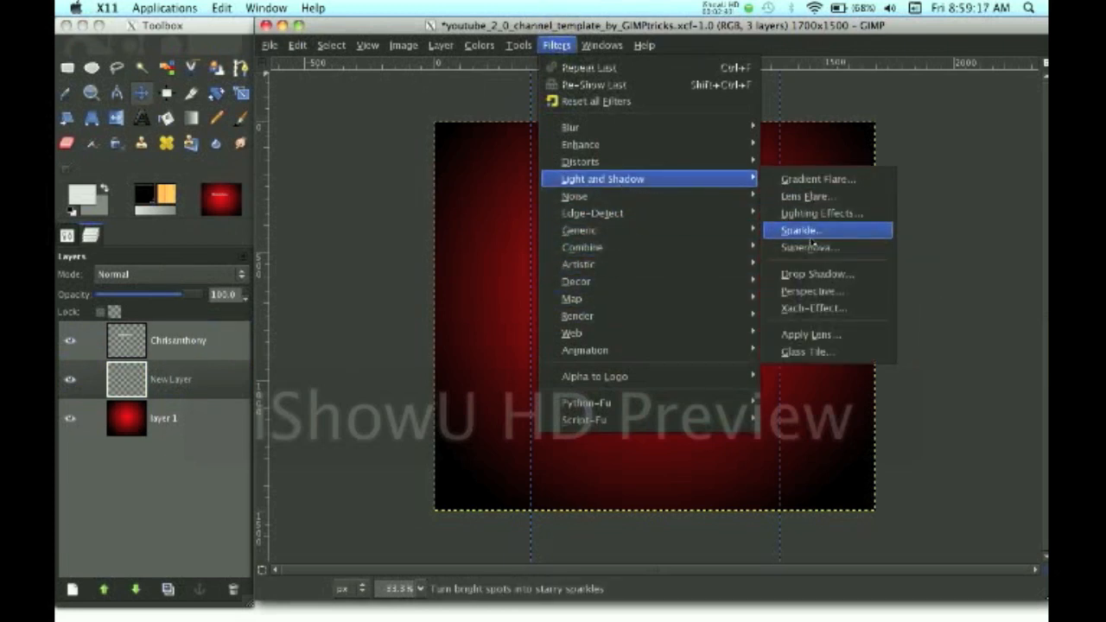
pyautogui.moveTo(809, 246)
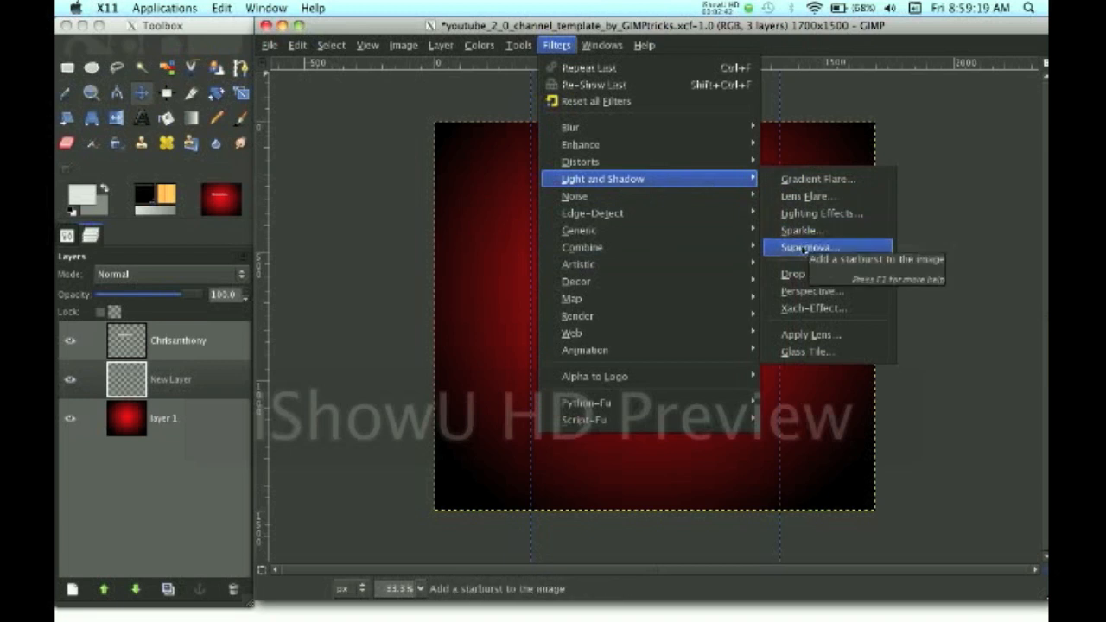
pyautogui.click(818, 179)
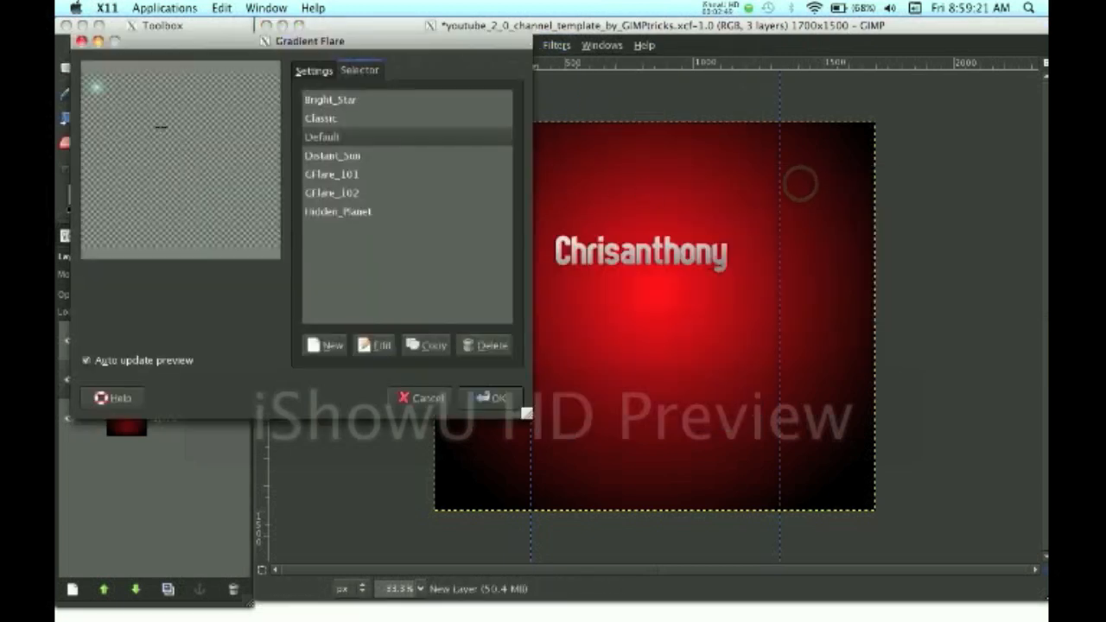
pyautogui.click(346, 117)
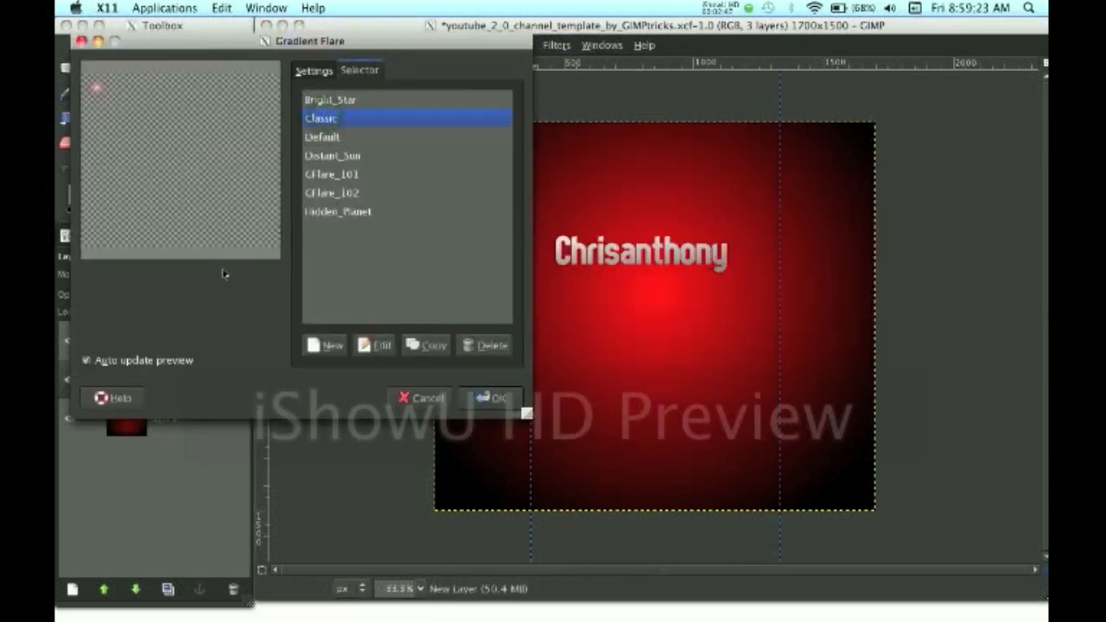
# Set flare radius 453.3 and rotation 116, adjust hue and vector angle, enable supersampling, apply.
pyautogui.click(314, 70)
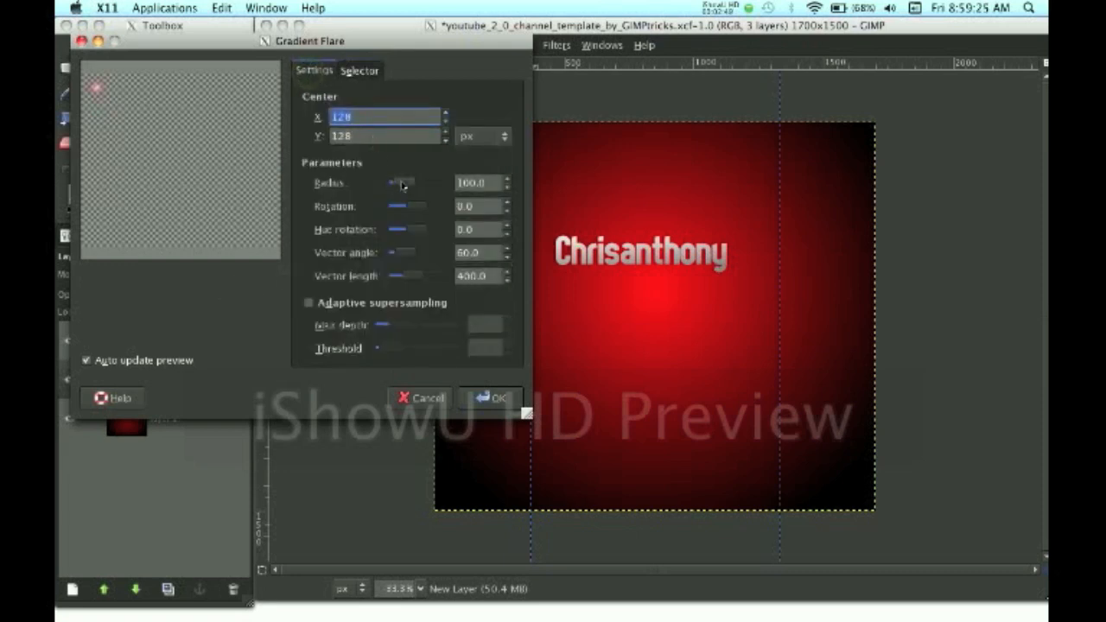
pyautogui.moveTo(399, 183); pyautogui.dragTo(419, 183)
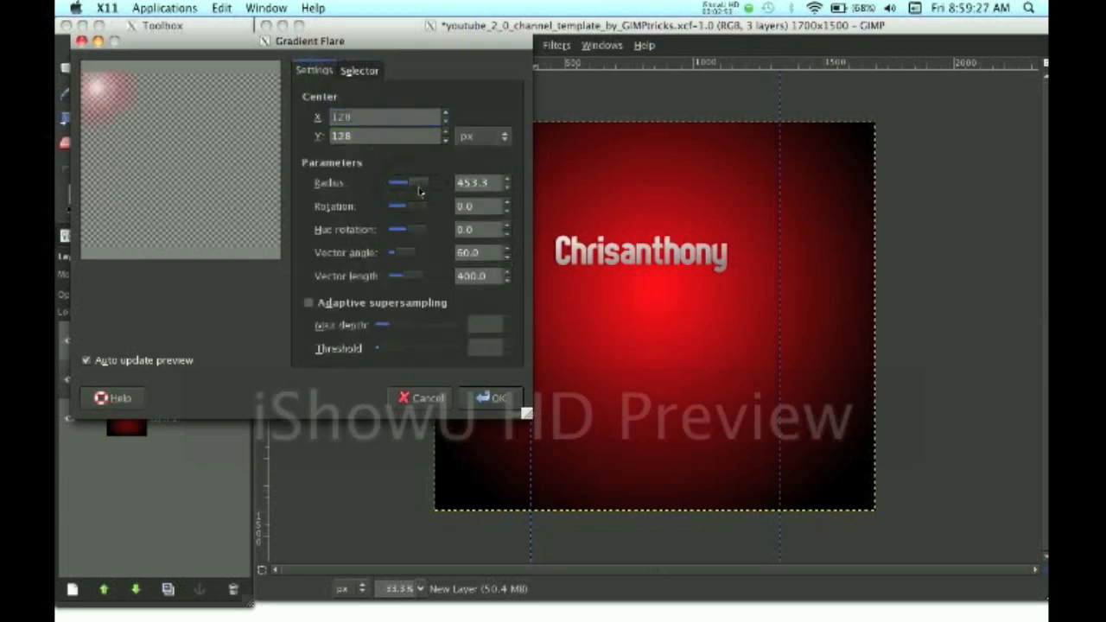
pyautogui.moveTo(397, 206); pyautogui.dragTo(433, 205)
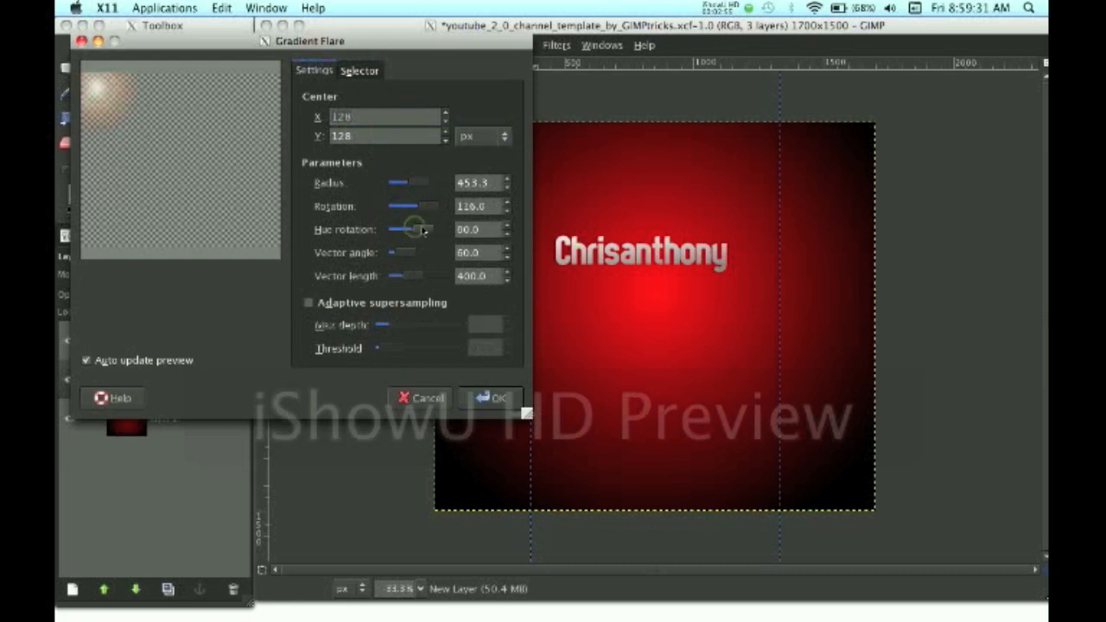
pyautogui.moveTo(415, 229); pyautogui.dragTo(407, 230)
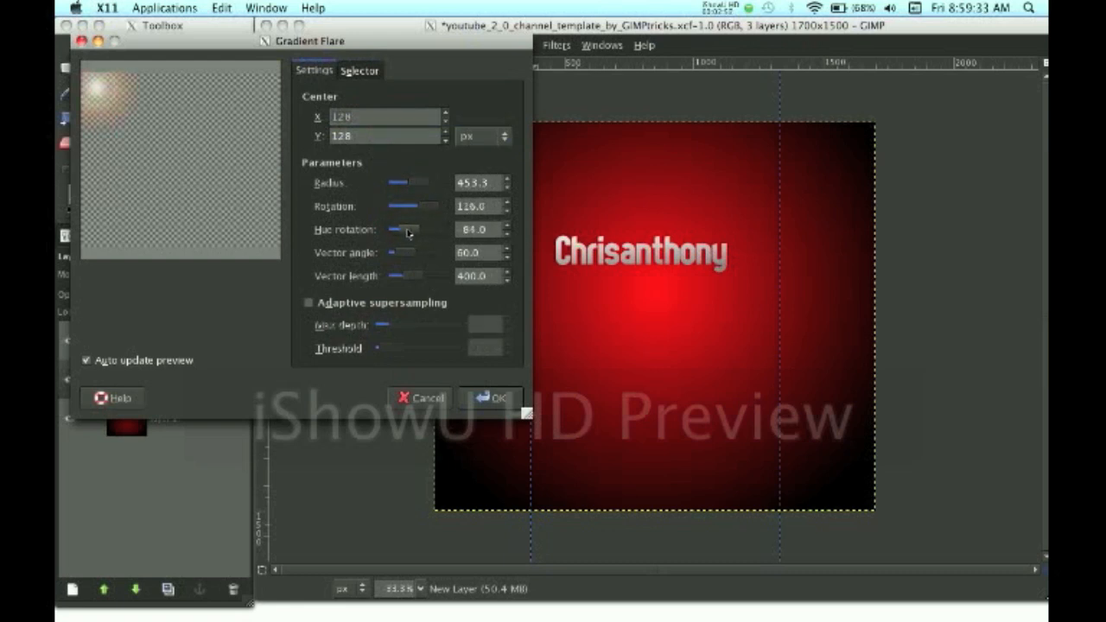
pyautogui.moveTo(401, 229); pyautogui.dragTo(413, 229)
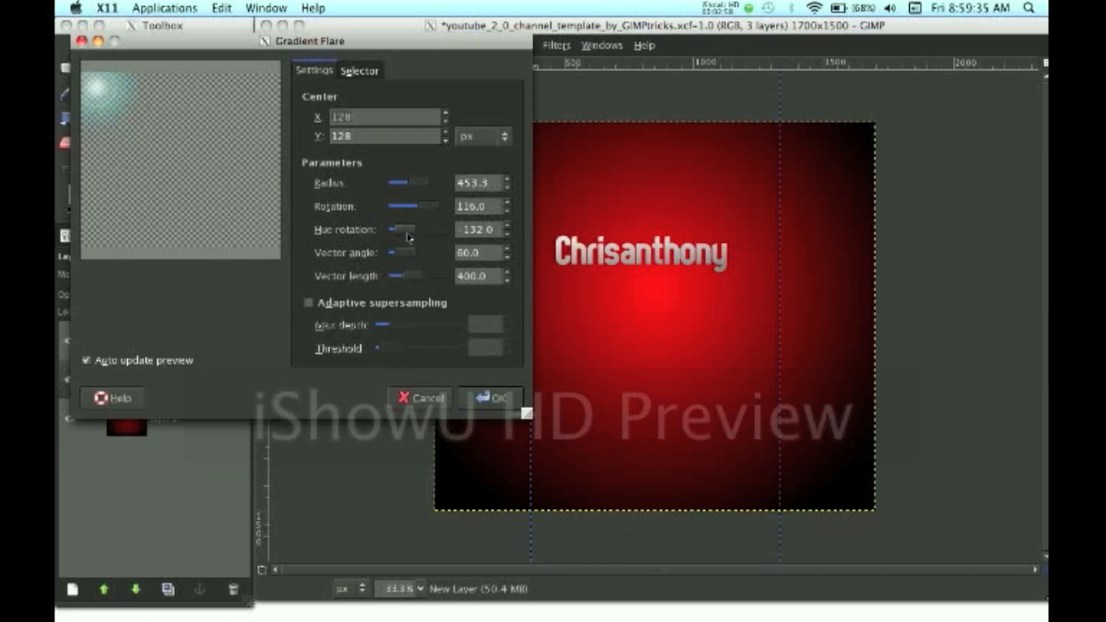
pyautogui.moveTo(407, 229); pyautogui.dragTo(393, 229)
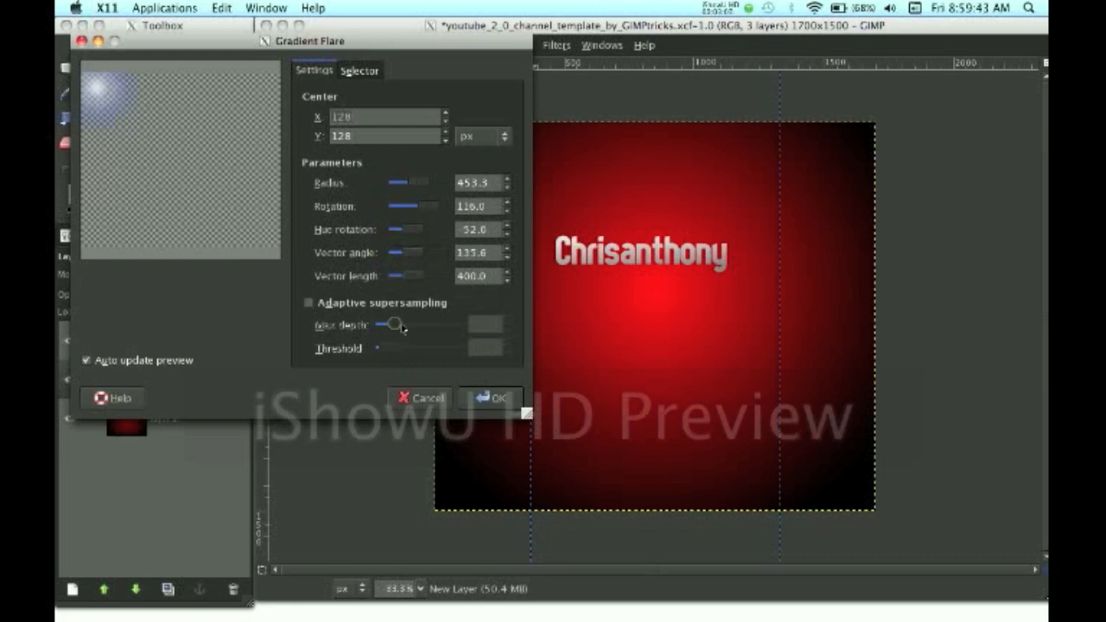
pyautogui.click(308, 302)
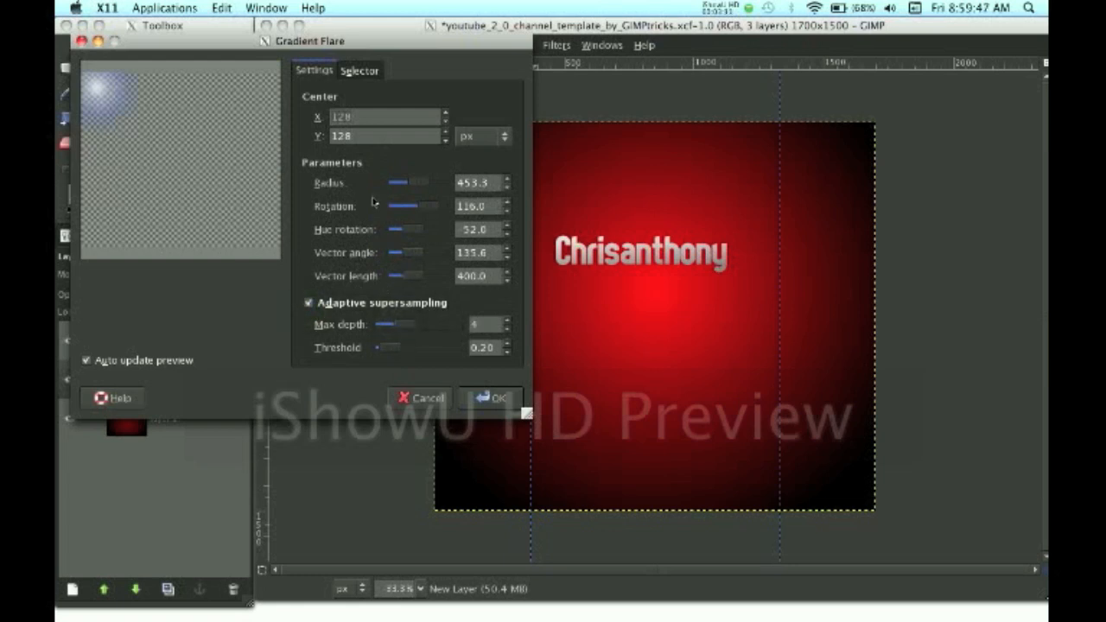
pyautogui.click(491, 397)
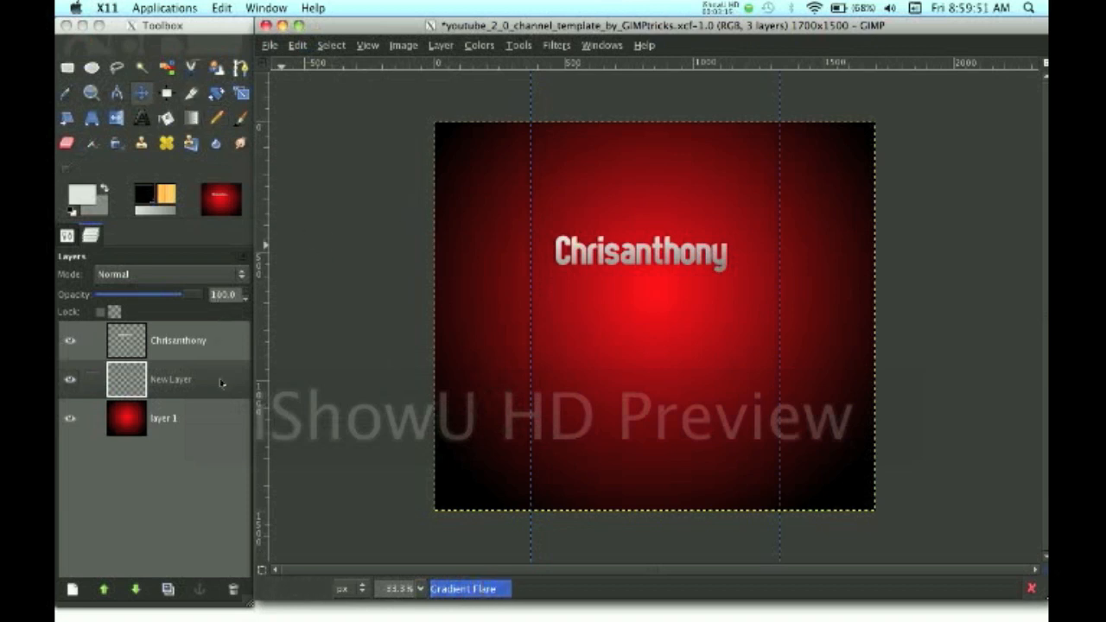
# Select New Layer and raise it above the Chrisanthony text layer.
pyautogui.click(170, 378)
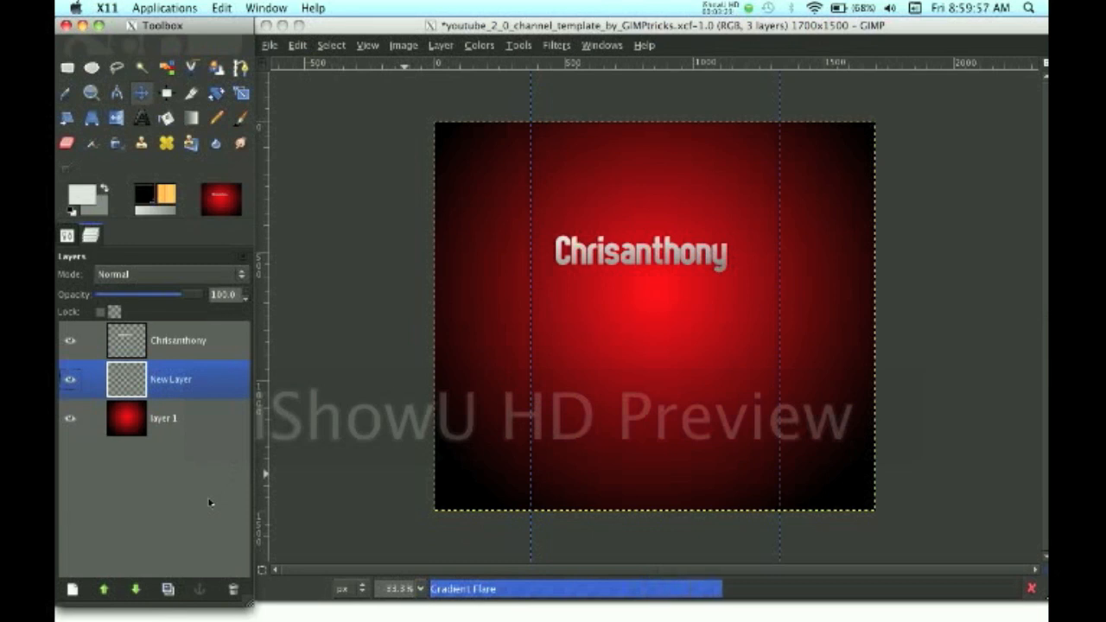
pyautogui.click(104, 590)
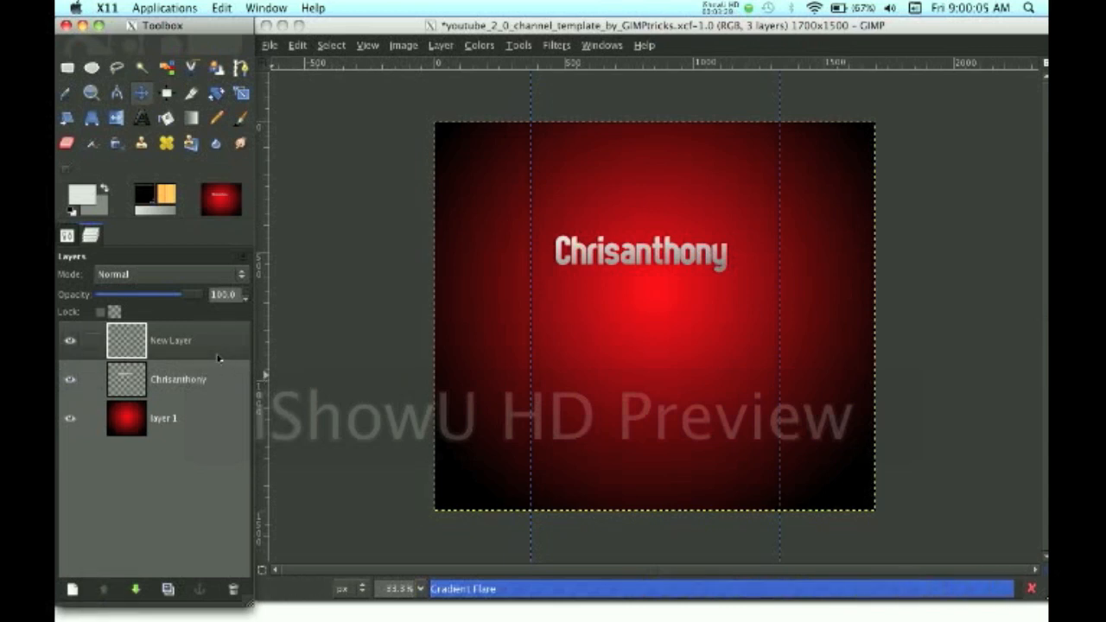
# Slide the corner flare rightward from the left edge and start another new layer.
pyautogui.click(459, 168)
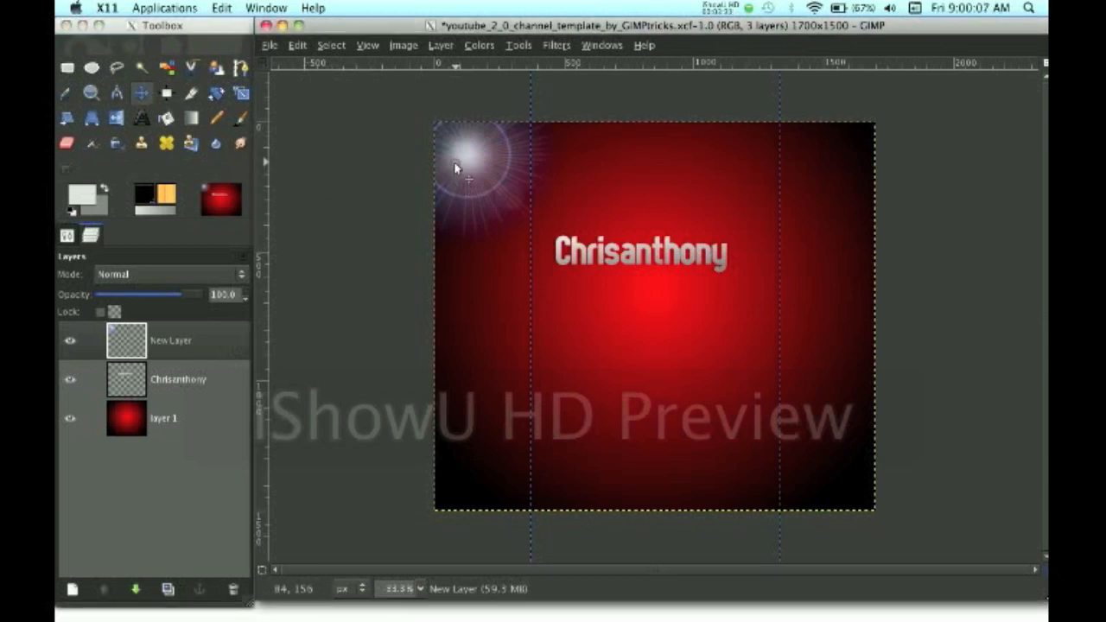
pyautogui.moveTo(458, 168); pyautogui.dragTo(497, 169)
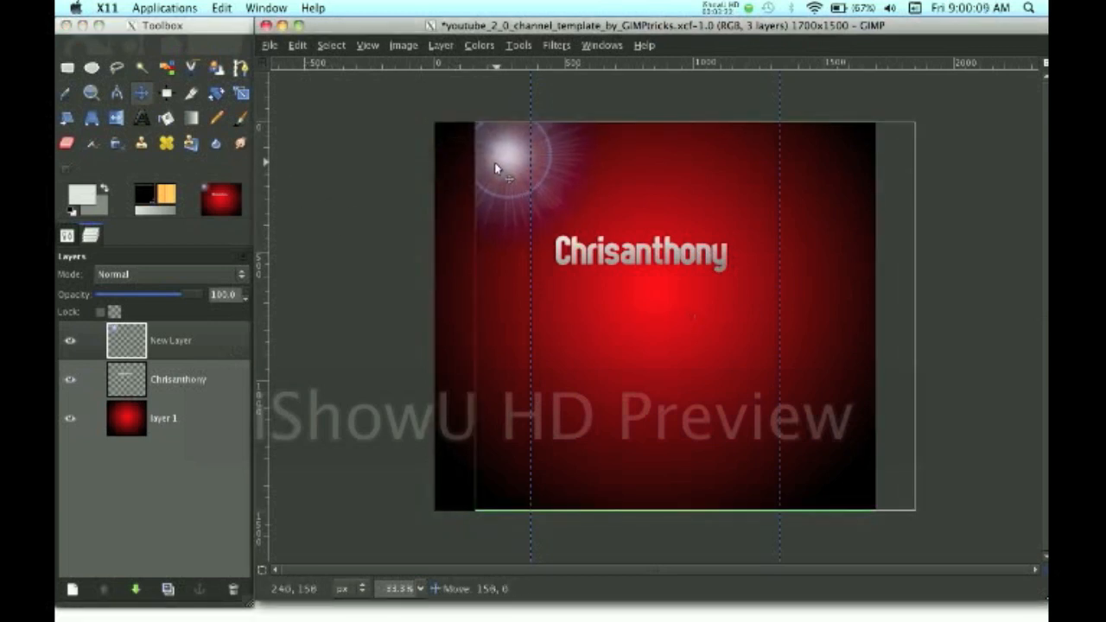
pyautogui.moveTo(497, 169); pyautogui.dragTo(510, 147)
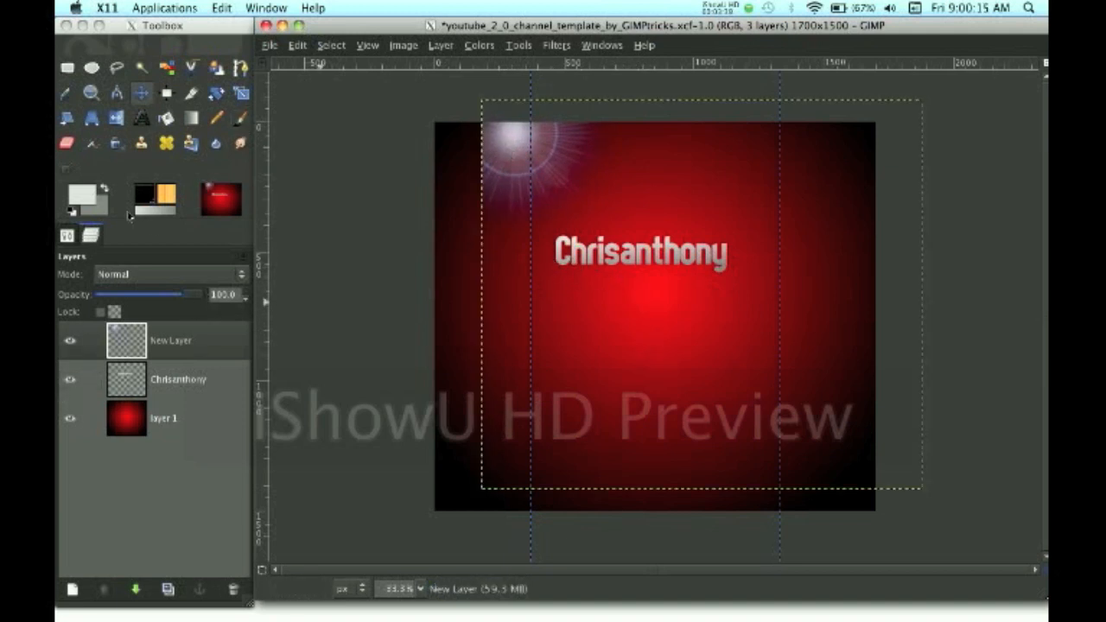
pyautogui.click(170, 340)
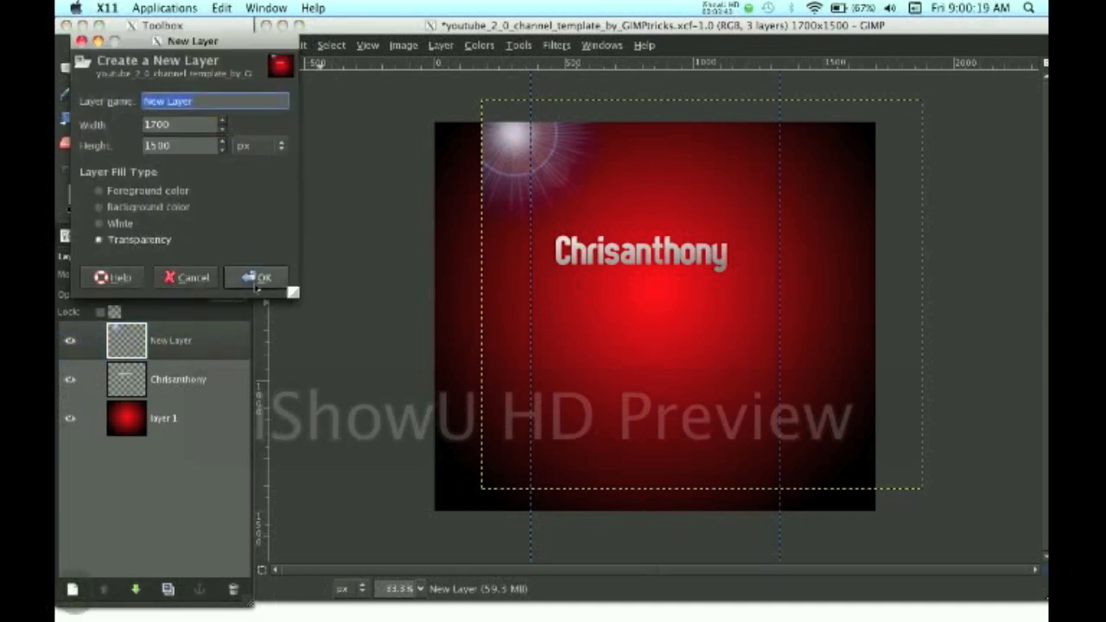
# Confirm the transparent layer and import New Template.psd as a layer.
pyautogui.click(264, 277)
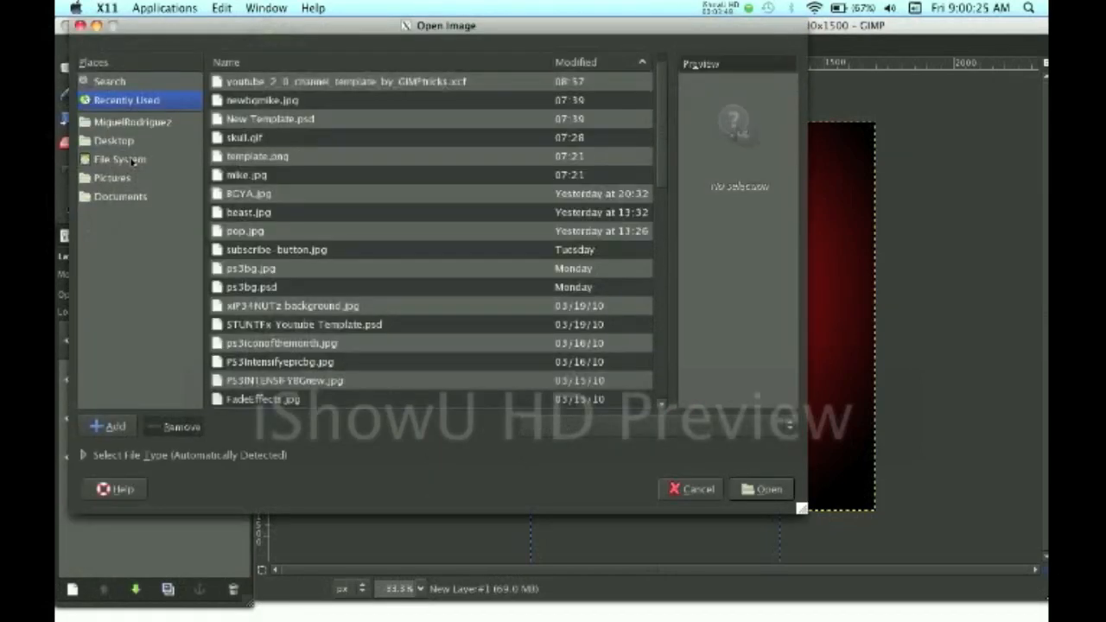
pyautogui.click(270, 119)
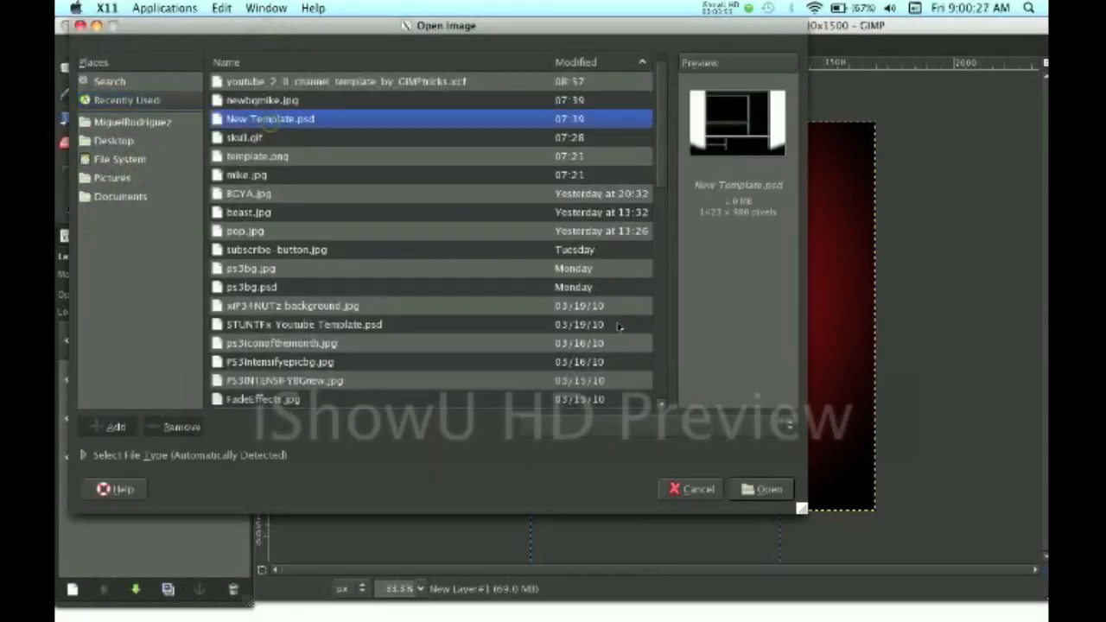
pyautogui.click(760, 489)
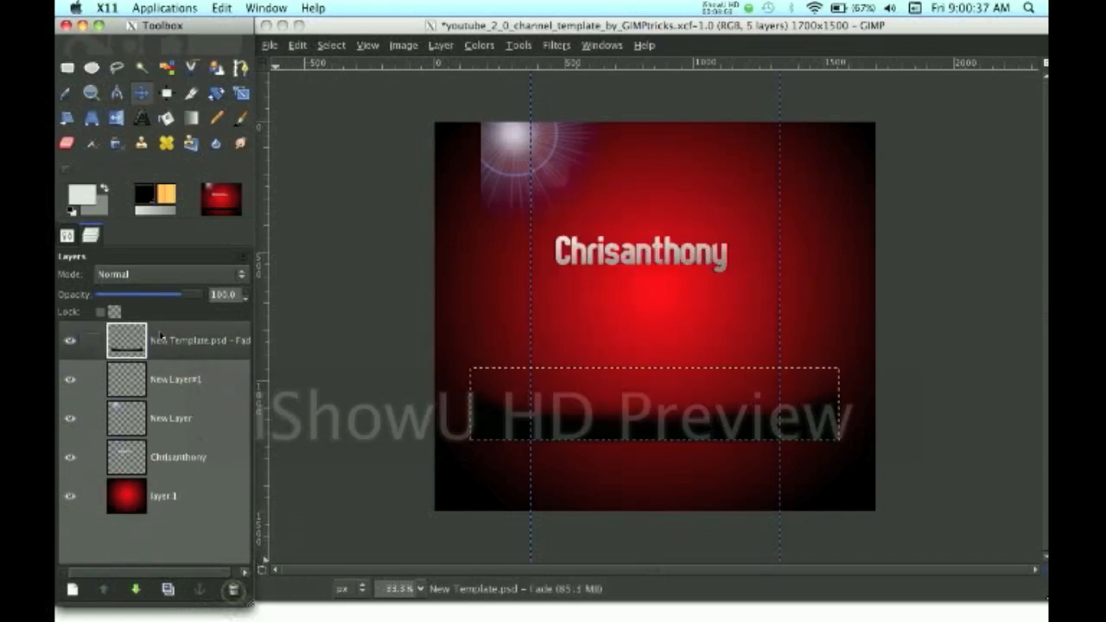
# Scale the fade band layer to 2299×250 px so it spans past the canvas edges.
pyautogui.click(198, 339)
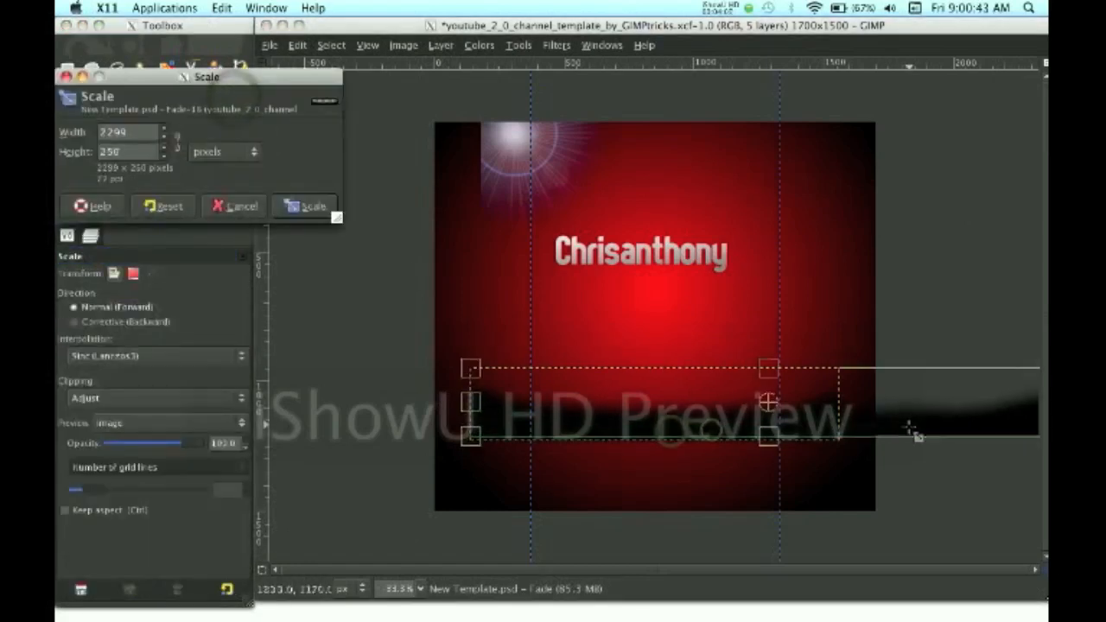
pyautogui.click(312, 206)
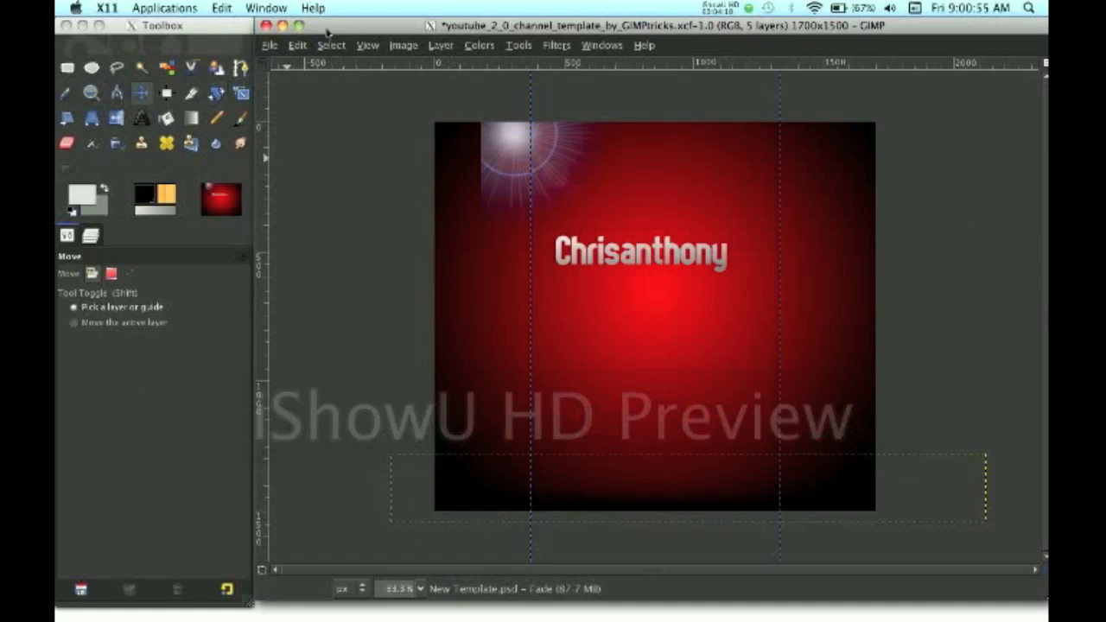
pyautogui.moveTo(239, 188)
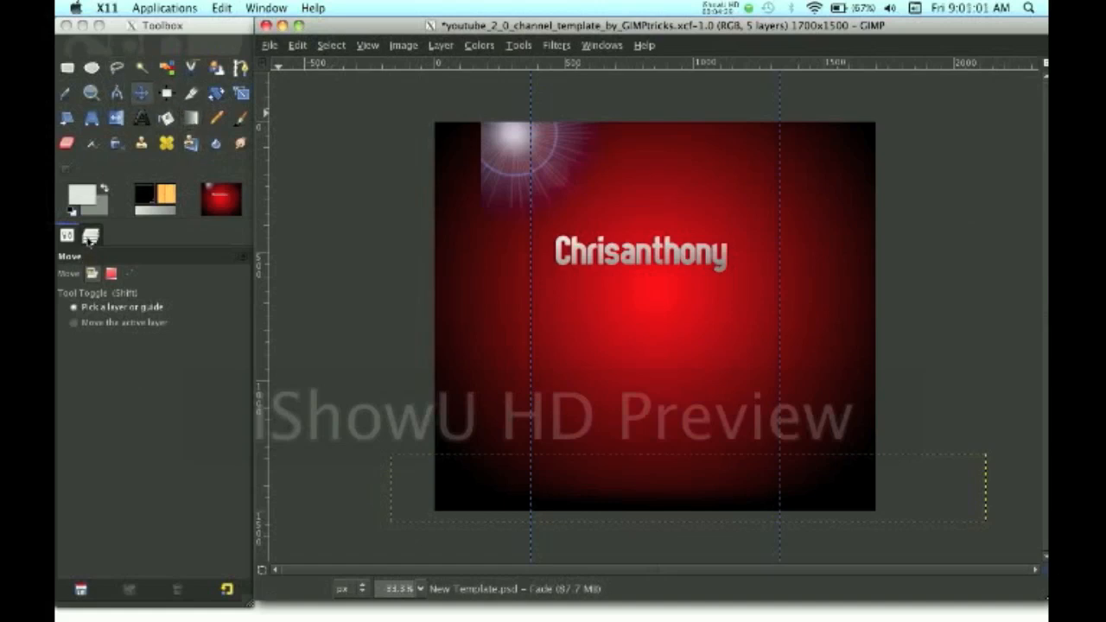
# Return to the Layers list, make New Layer#1 active, and bring up the Filters menu.
pyautogui.click(66, 235)
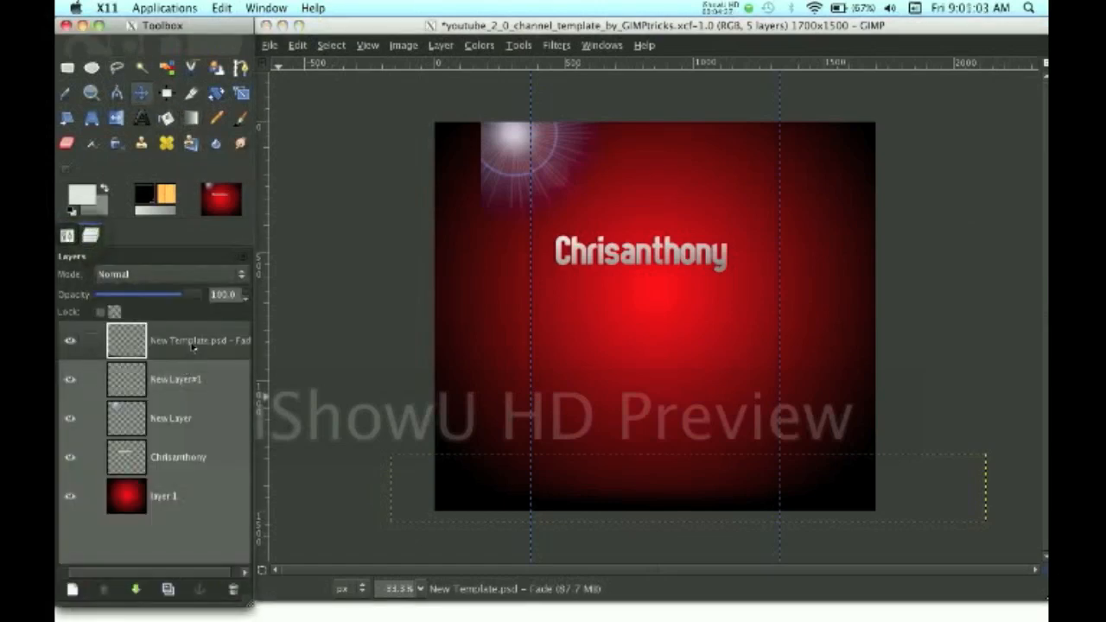
pyautogui.click(175, 379)
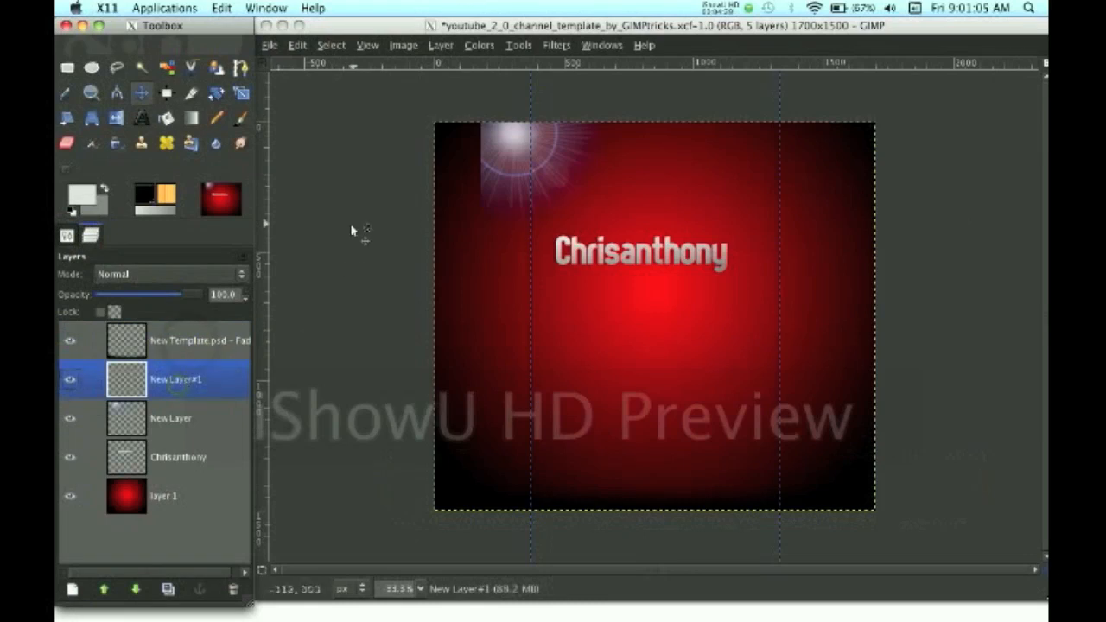
pyautogui.moveTo(549, 112)
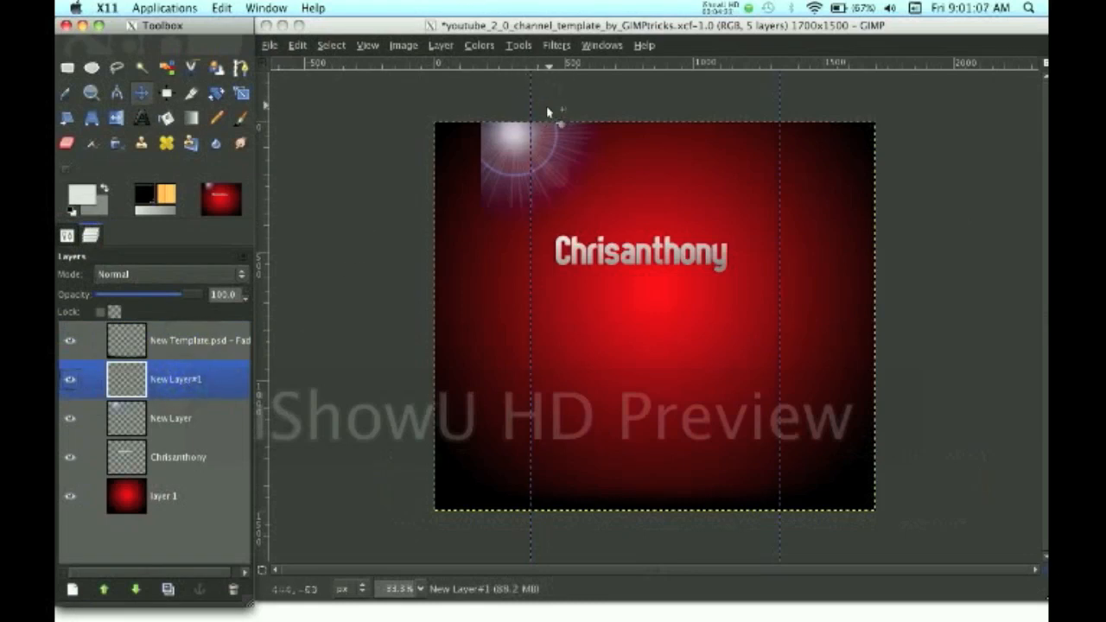
pyautogui.click(171, 419)
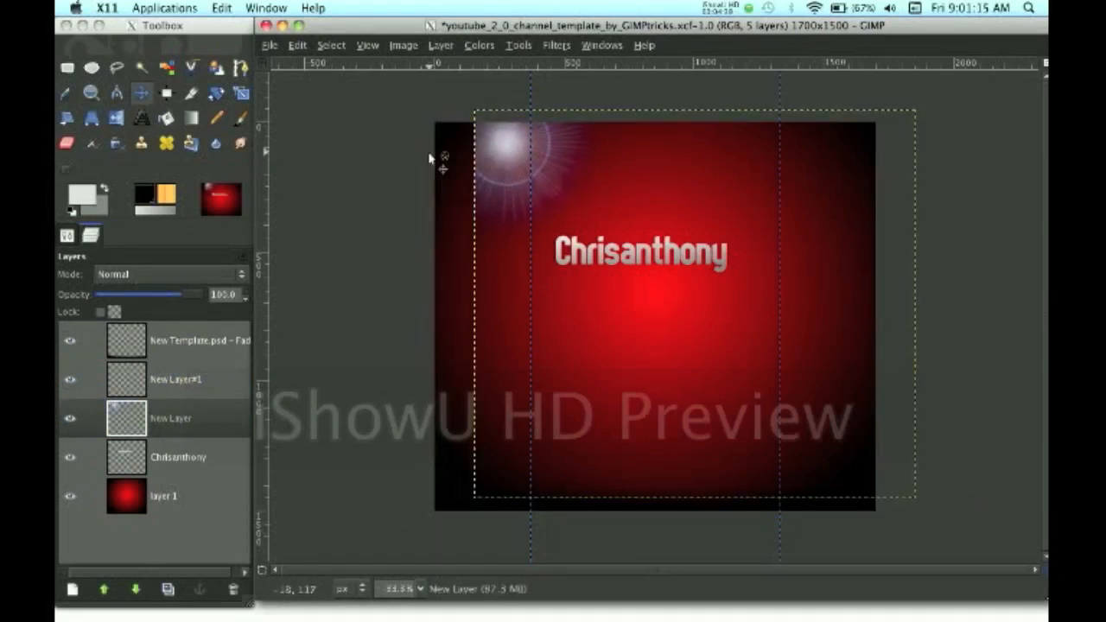
pyautogui.moveTo(337, 130)
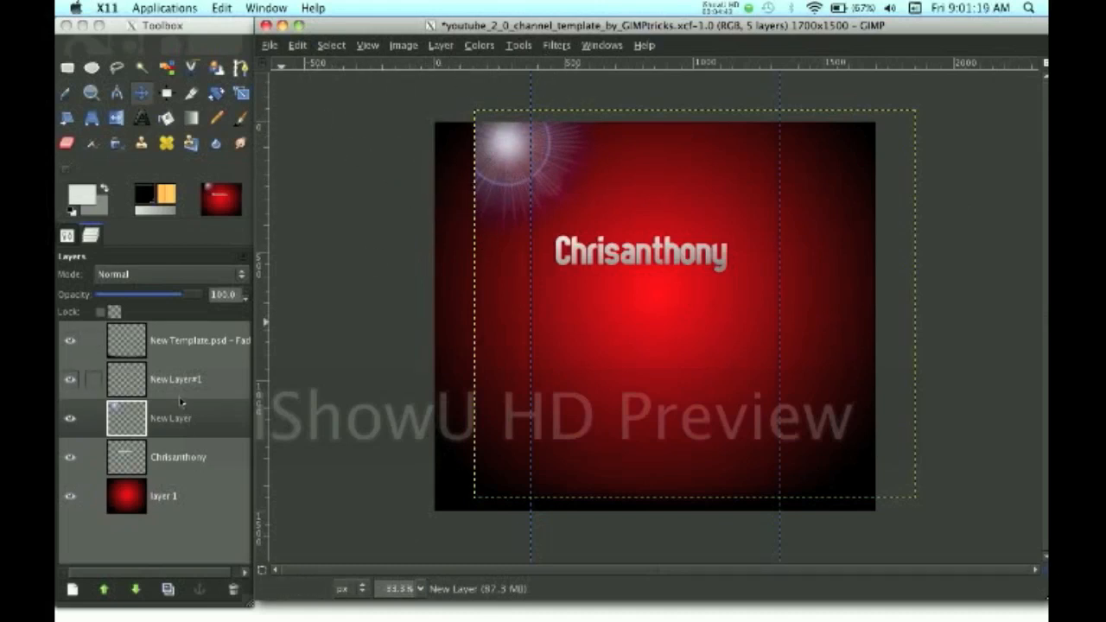
pyautogui.click(175, 379)
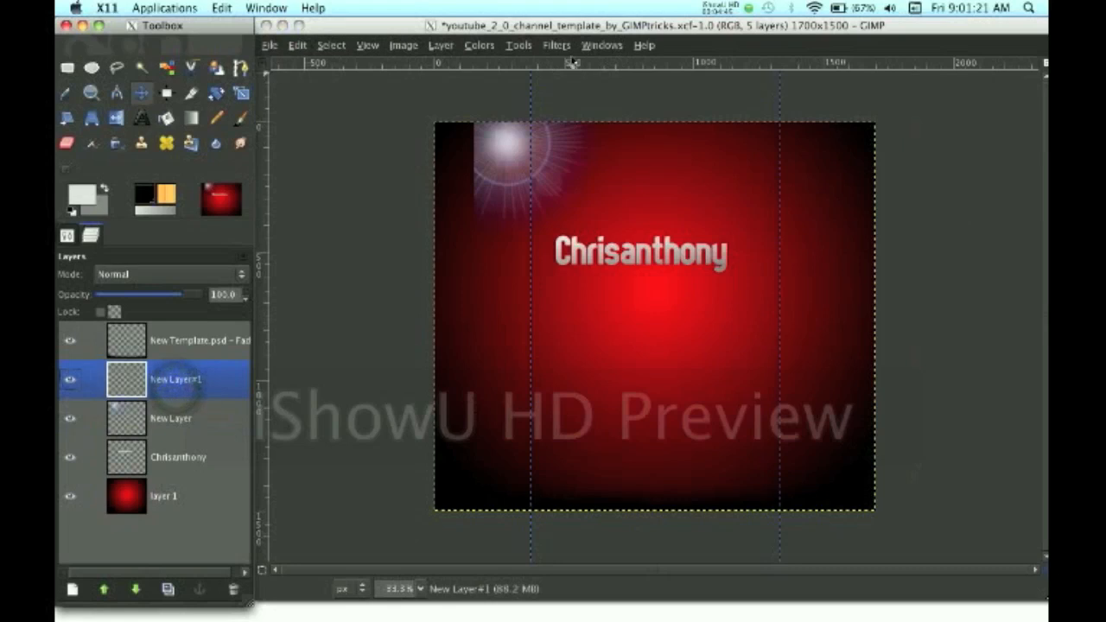
pyautogui.click(556, 45)
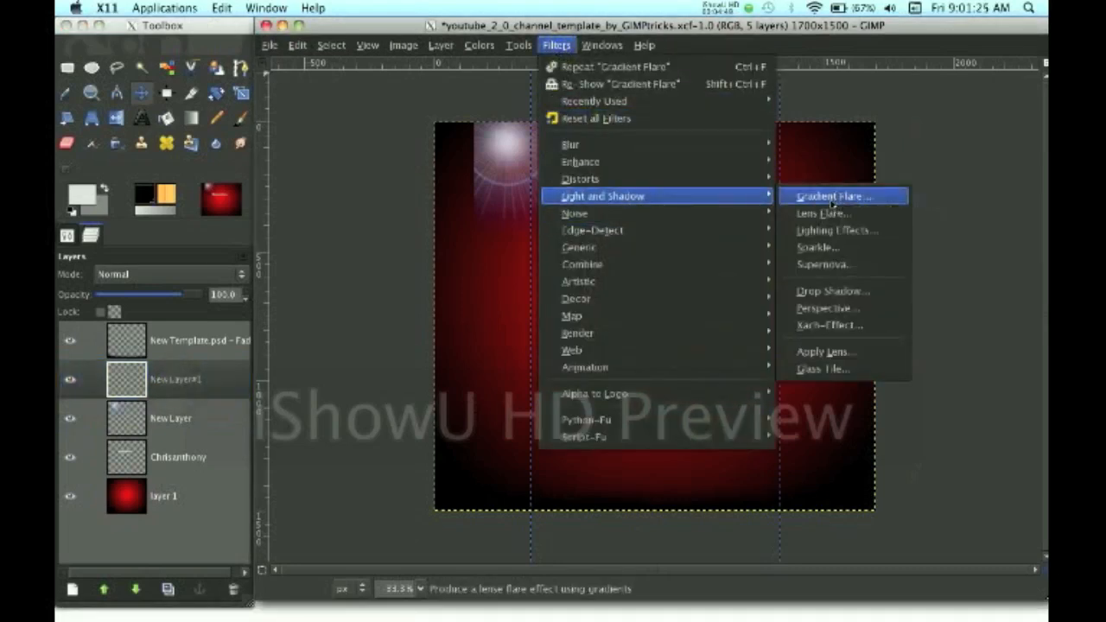
# Apply a Gradient Flare to New Layer#1 and remove the original flare layer.
pyautogui.click(835, 196)
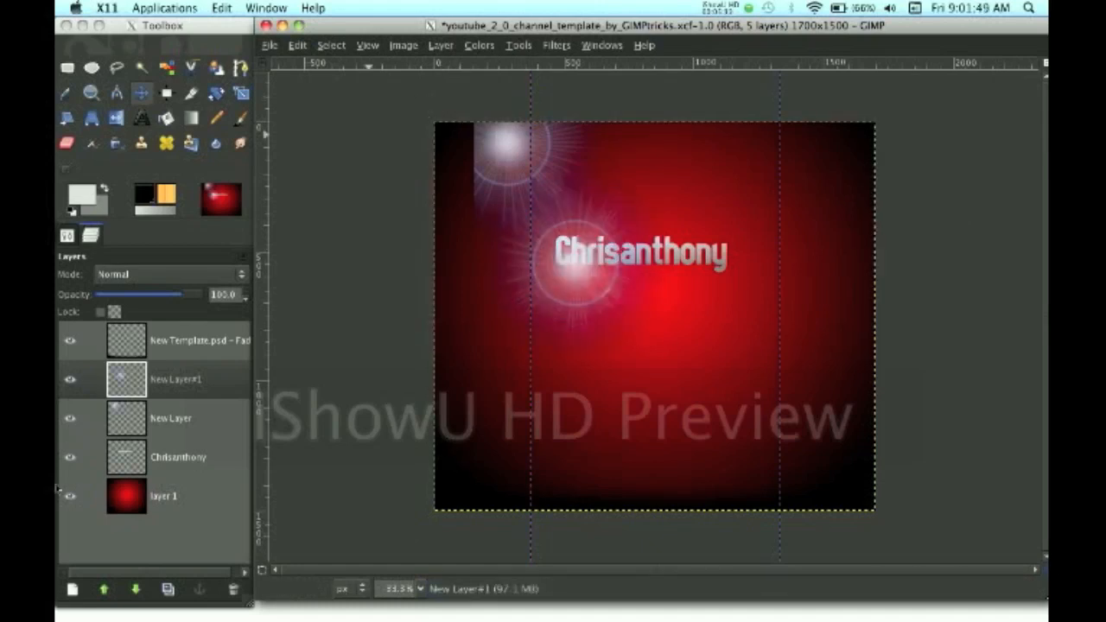
pyautogui.click(200, 589)
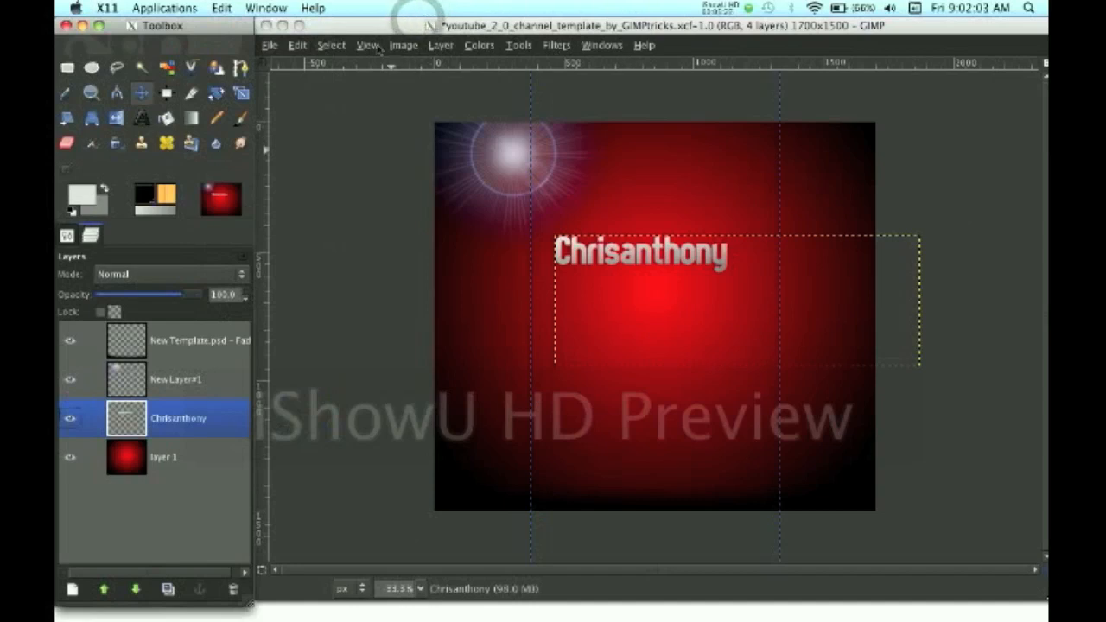
# Rotate the Chrisanthony layer 90° counter-clockwise and drag it to the left side.
pyautogui.click(441, 45)
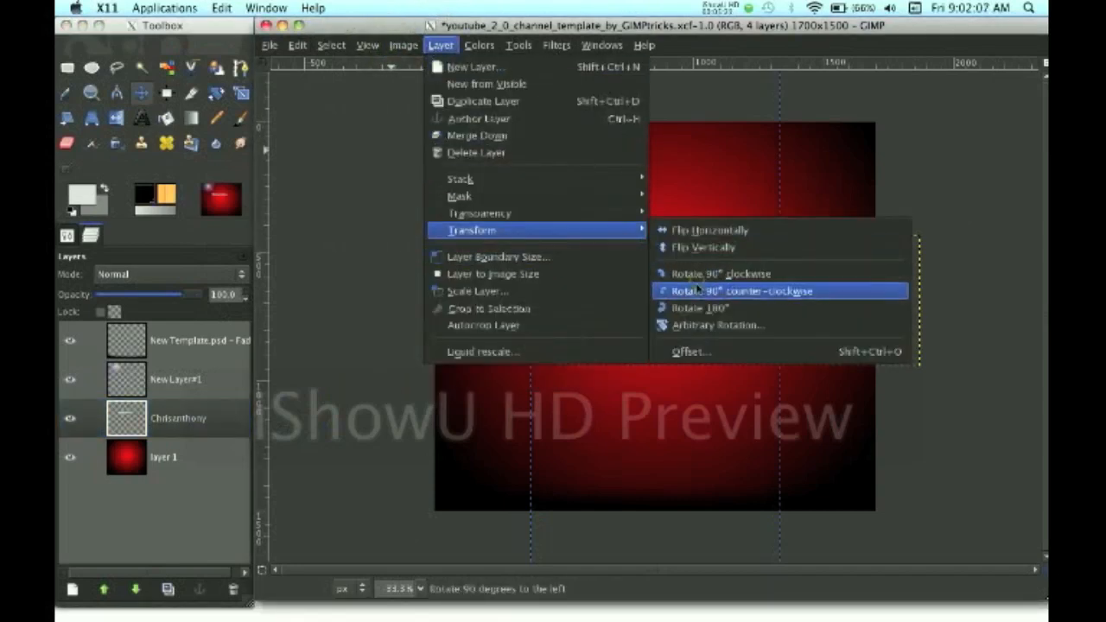
pyautogui.click(744, 290)
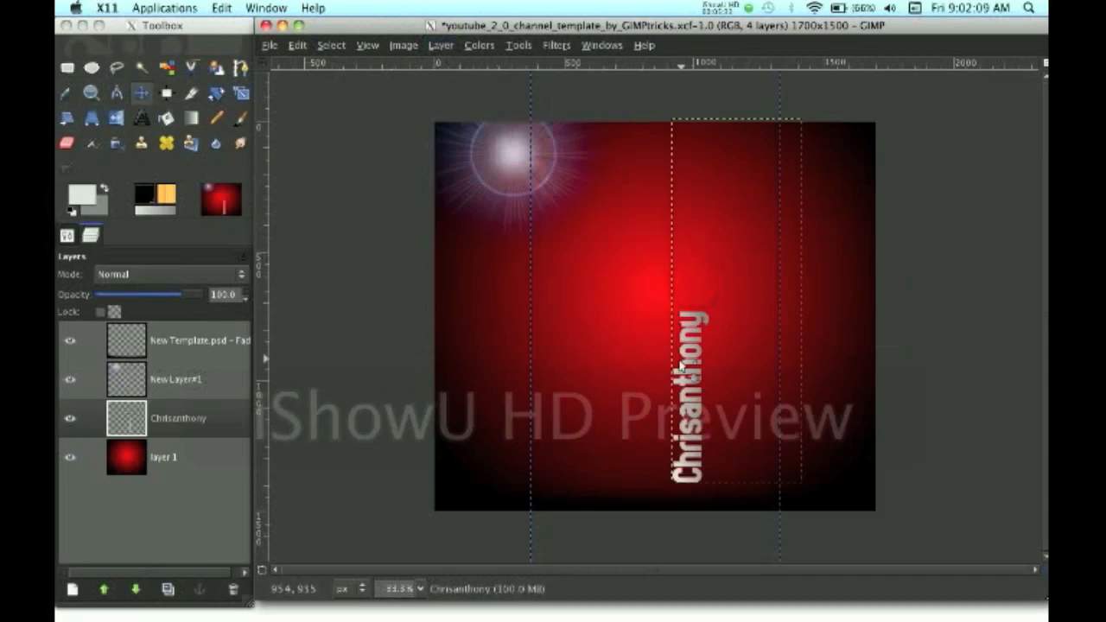
pyautogui.moveTo(687, 398); pyautogui.dragTo(484, 337)
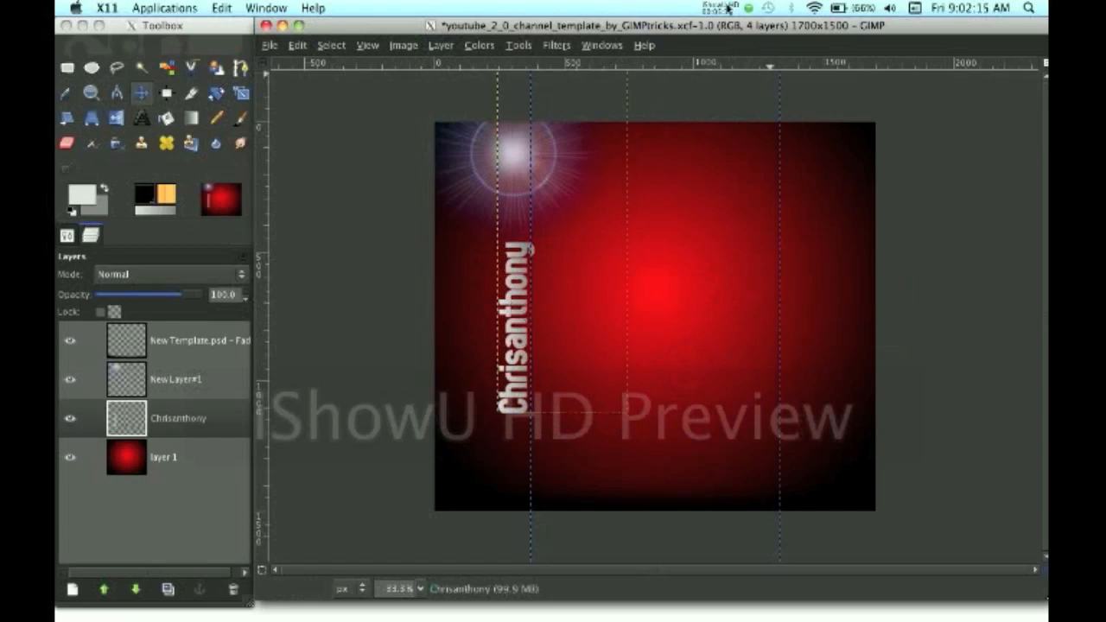
pyautogui.click(729, 8)
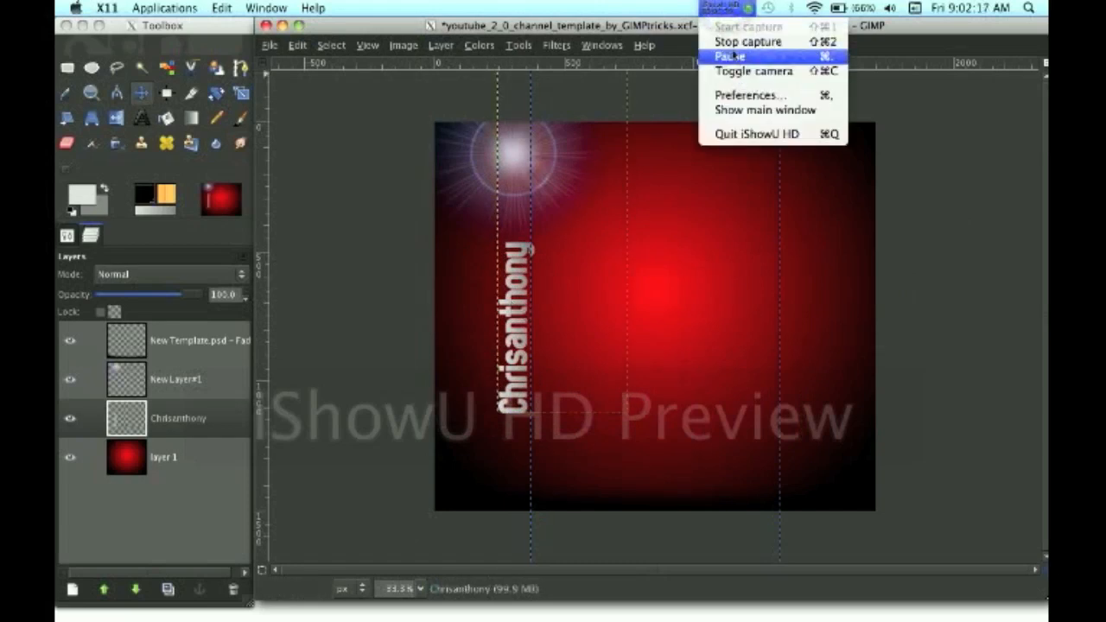